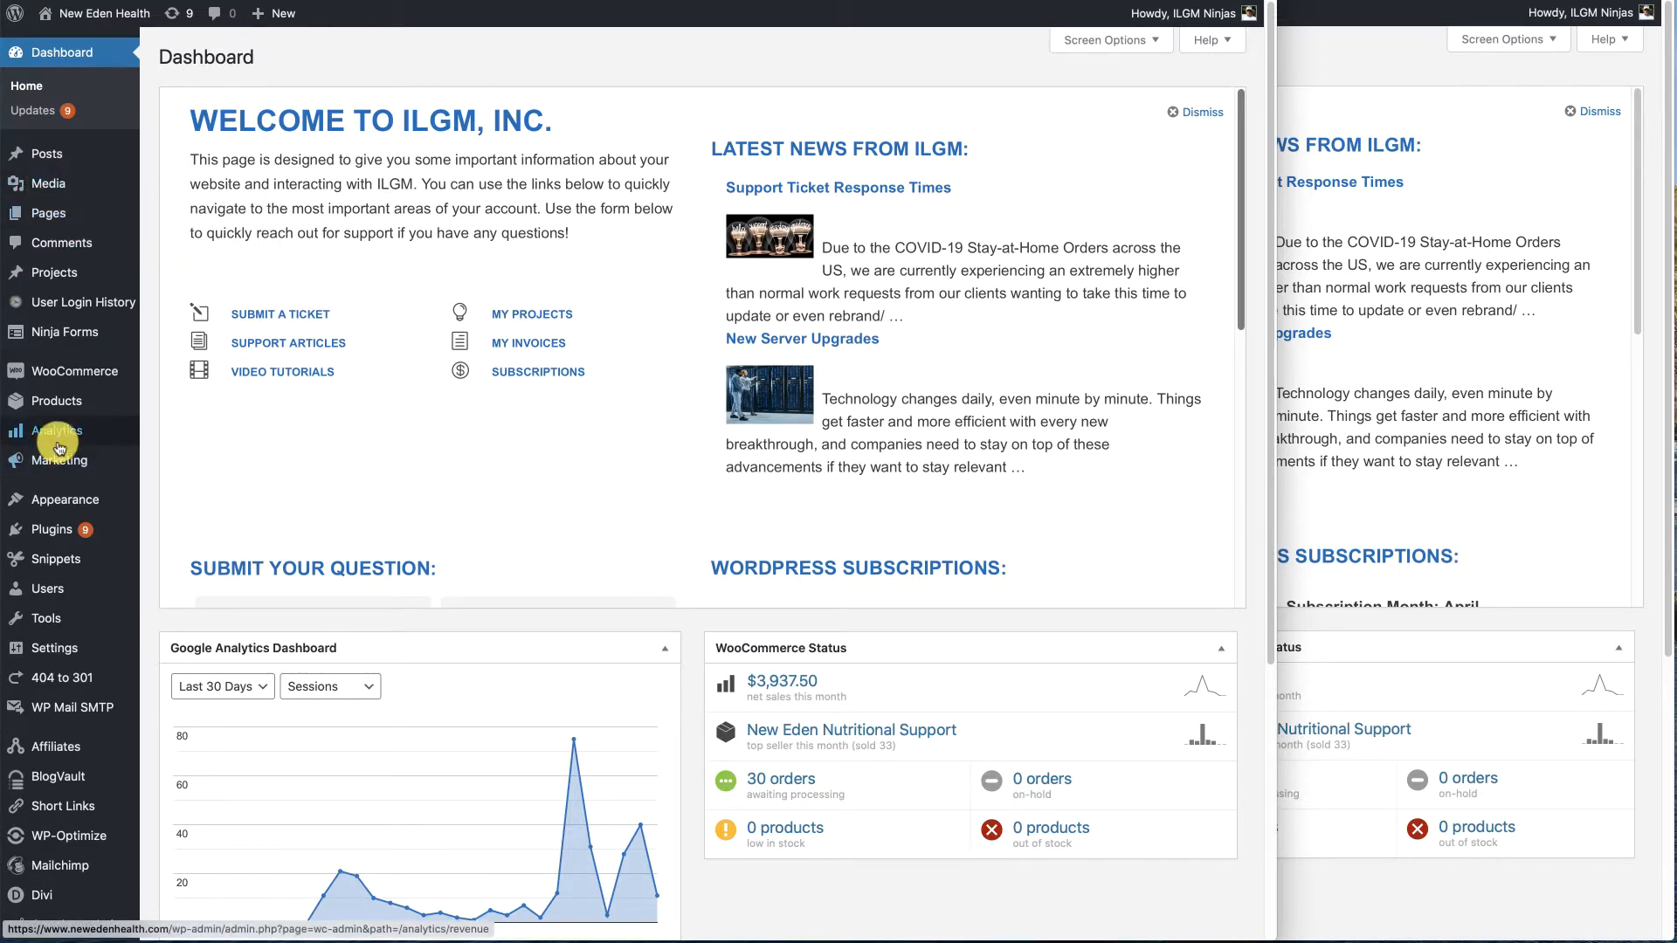
pyautogui.moveTo(72, 371)
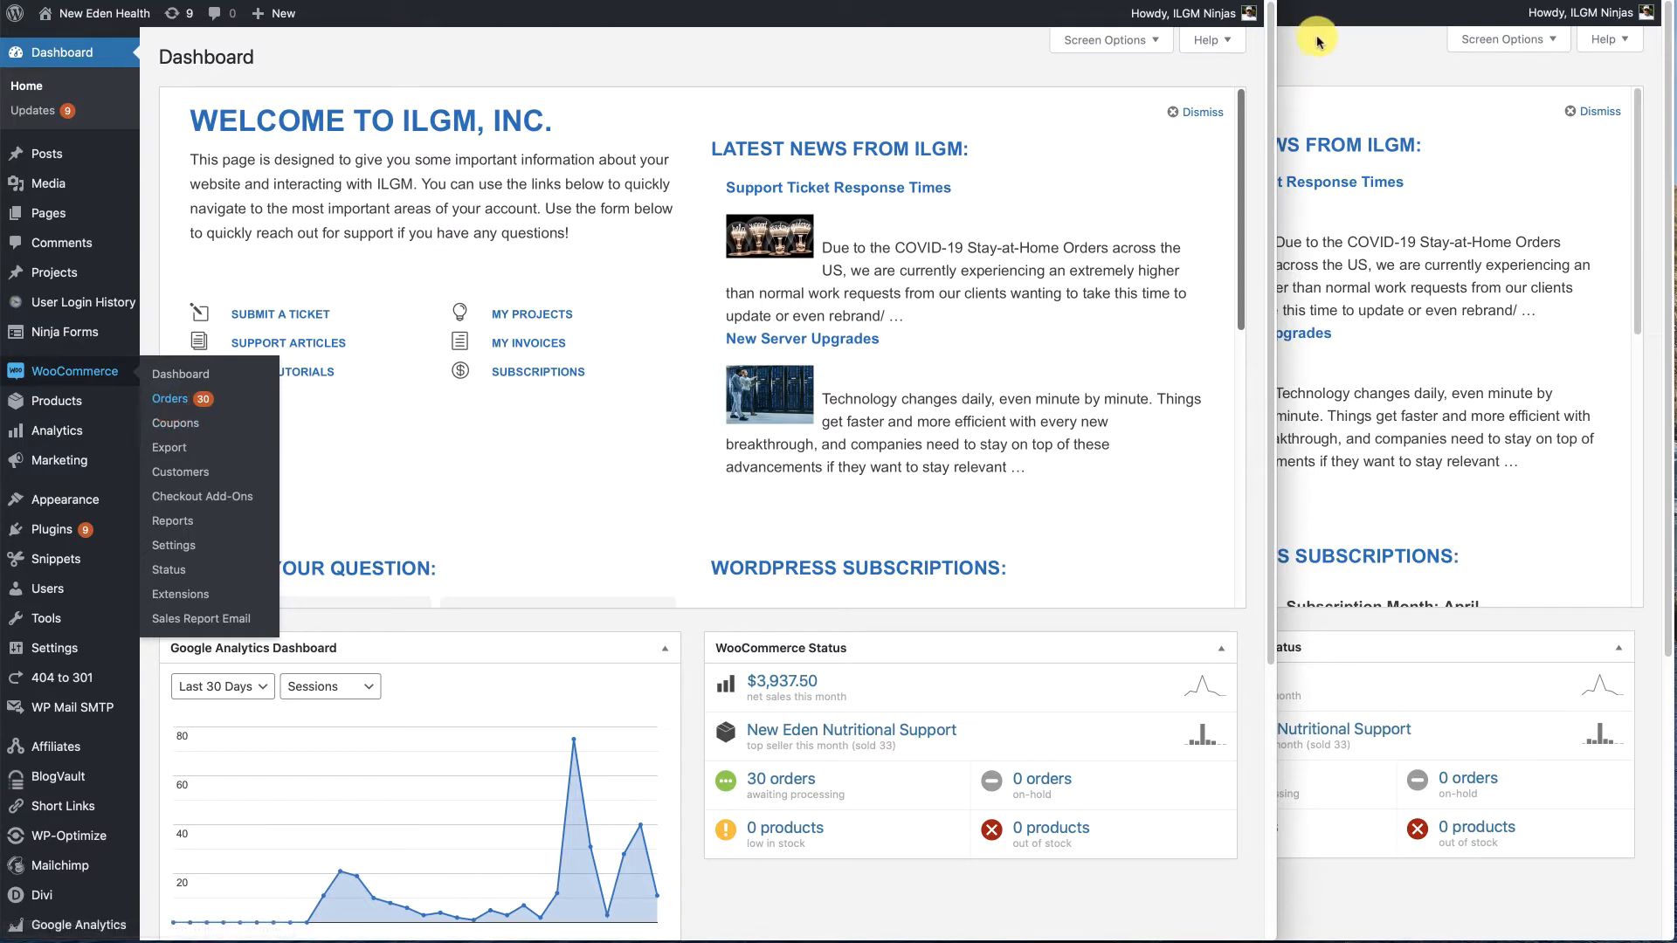
# - Open the WooCommerce Orders list from the admin sidebar
pyautogui.click(168, 399)
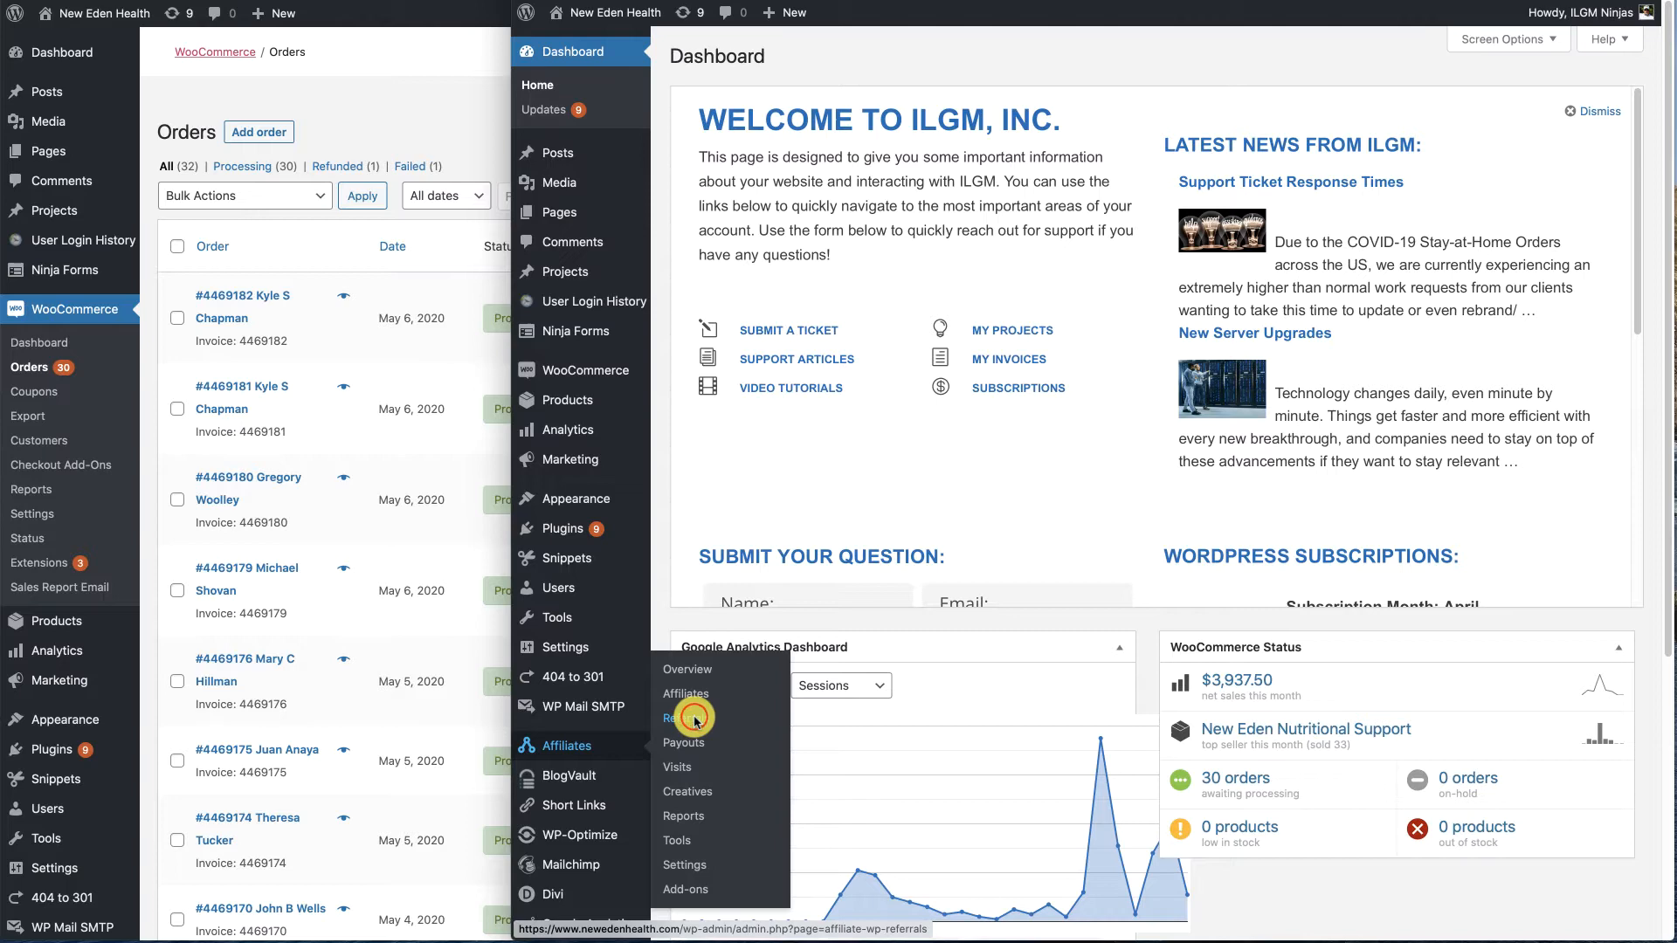
# - Open the AffiliateWP Referrals list to compare against the orders
pyautogui.click(678, 718)
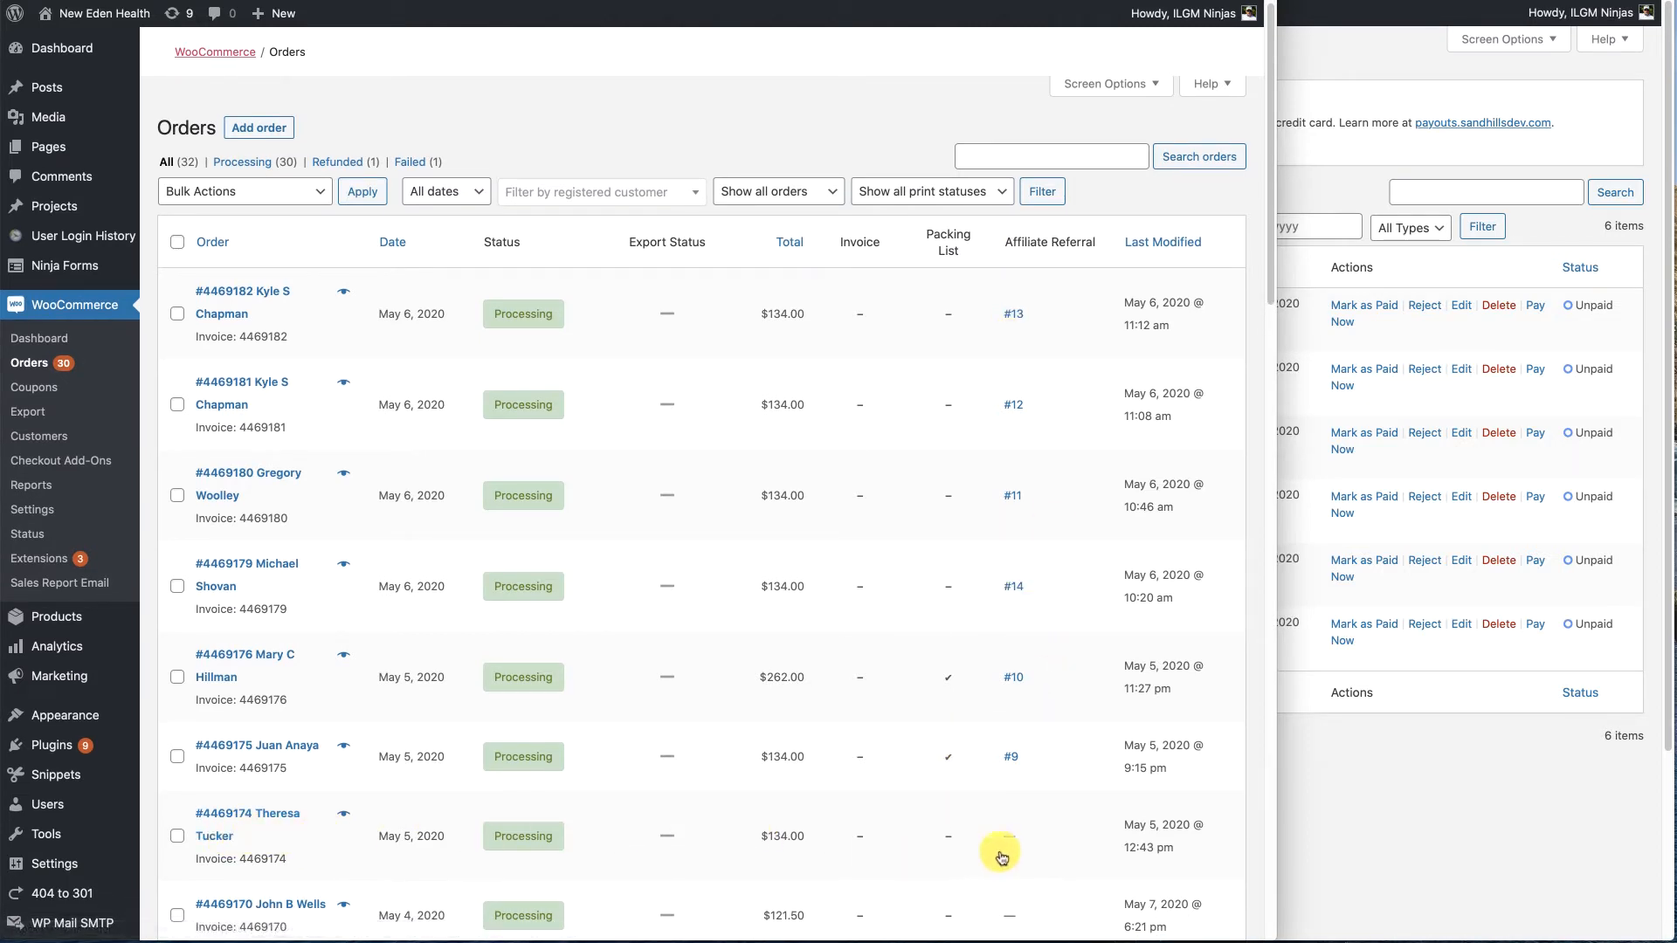
pyautogui.moveTo(1014, 845)
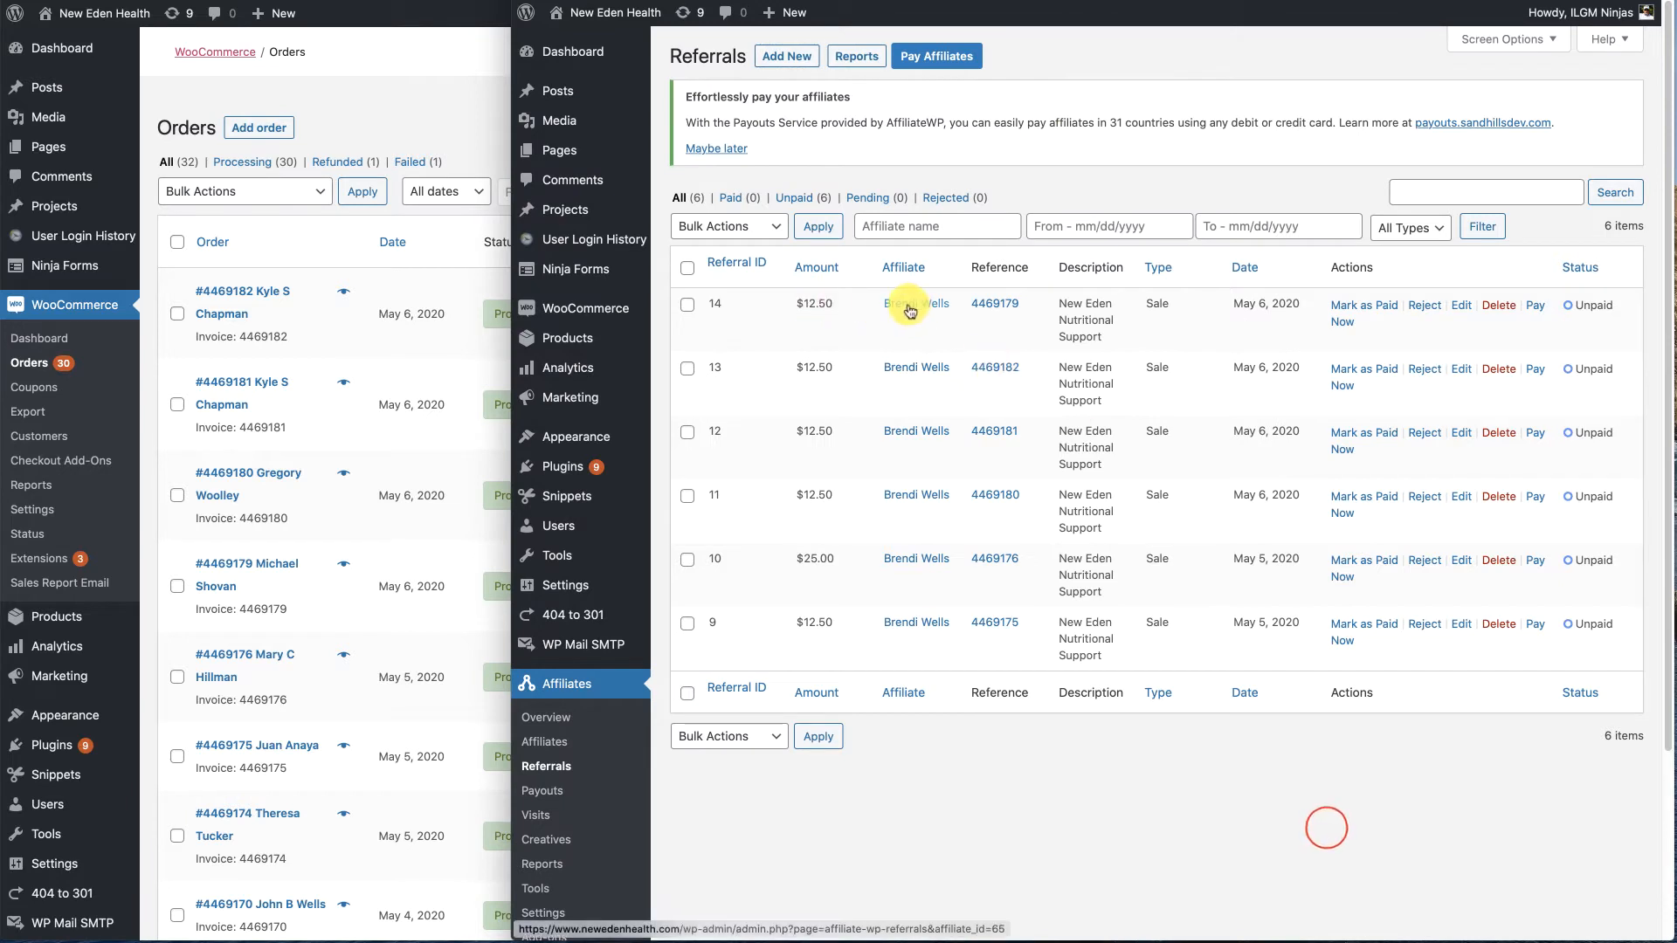
pyautogui.moveTo(761, 391)
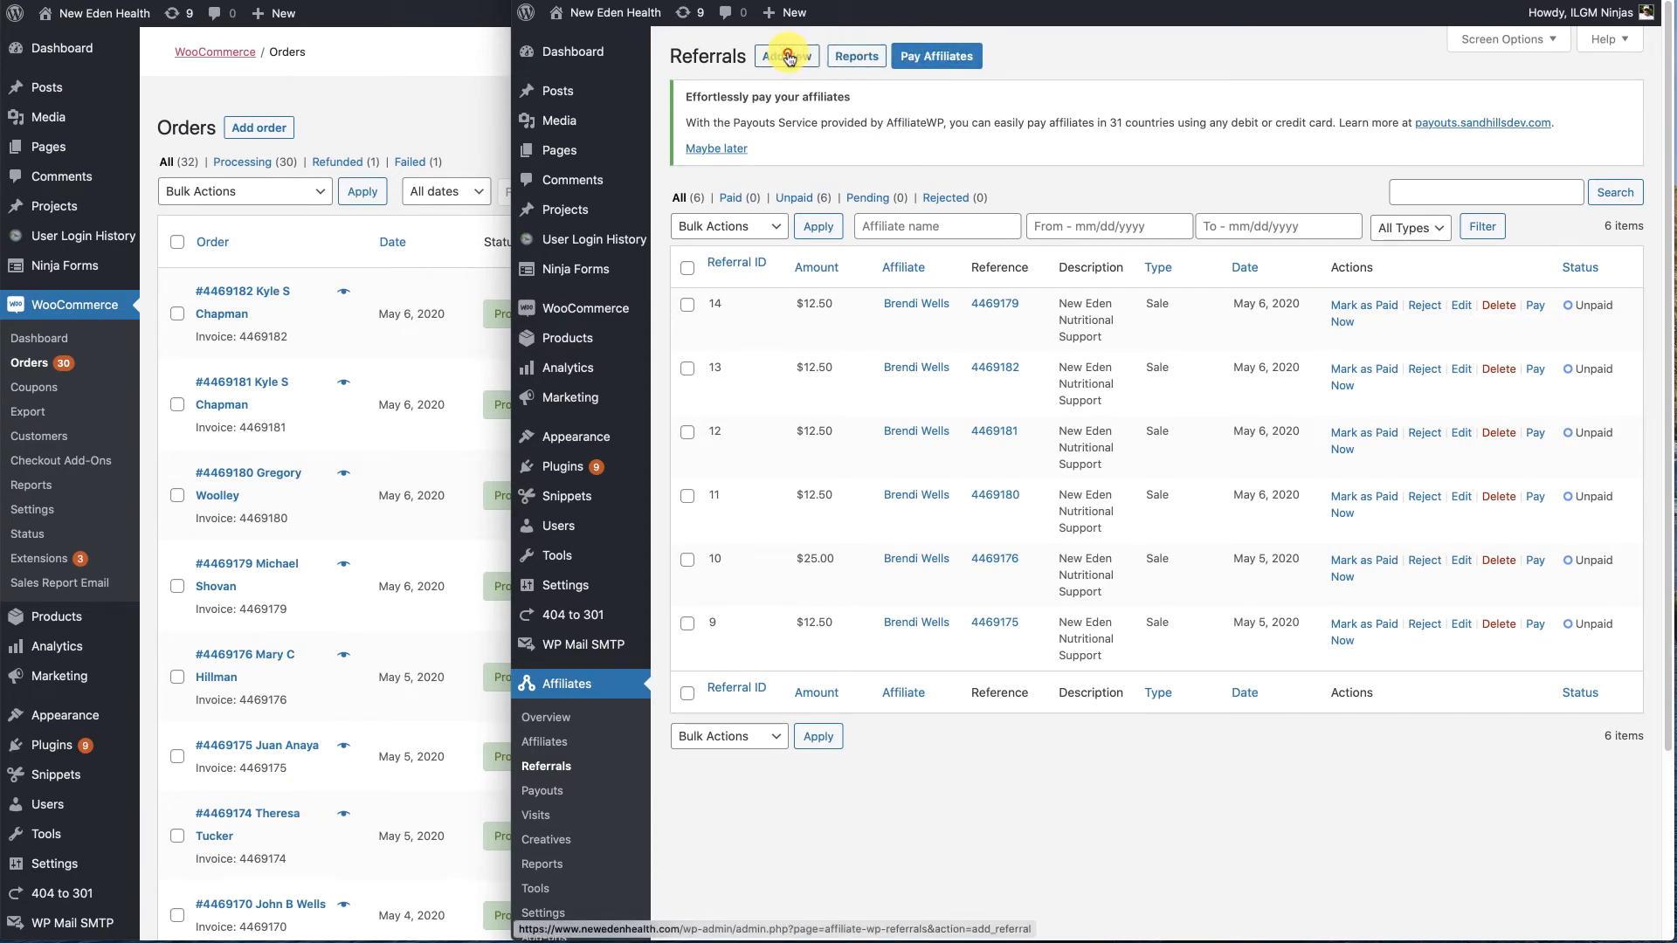
pyautogui.click(786, 56)
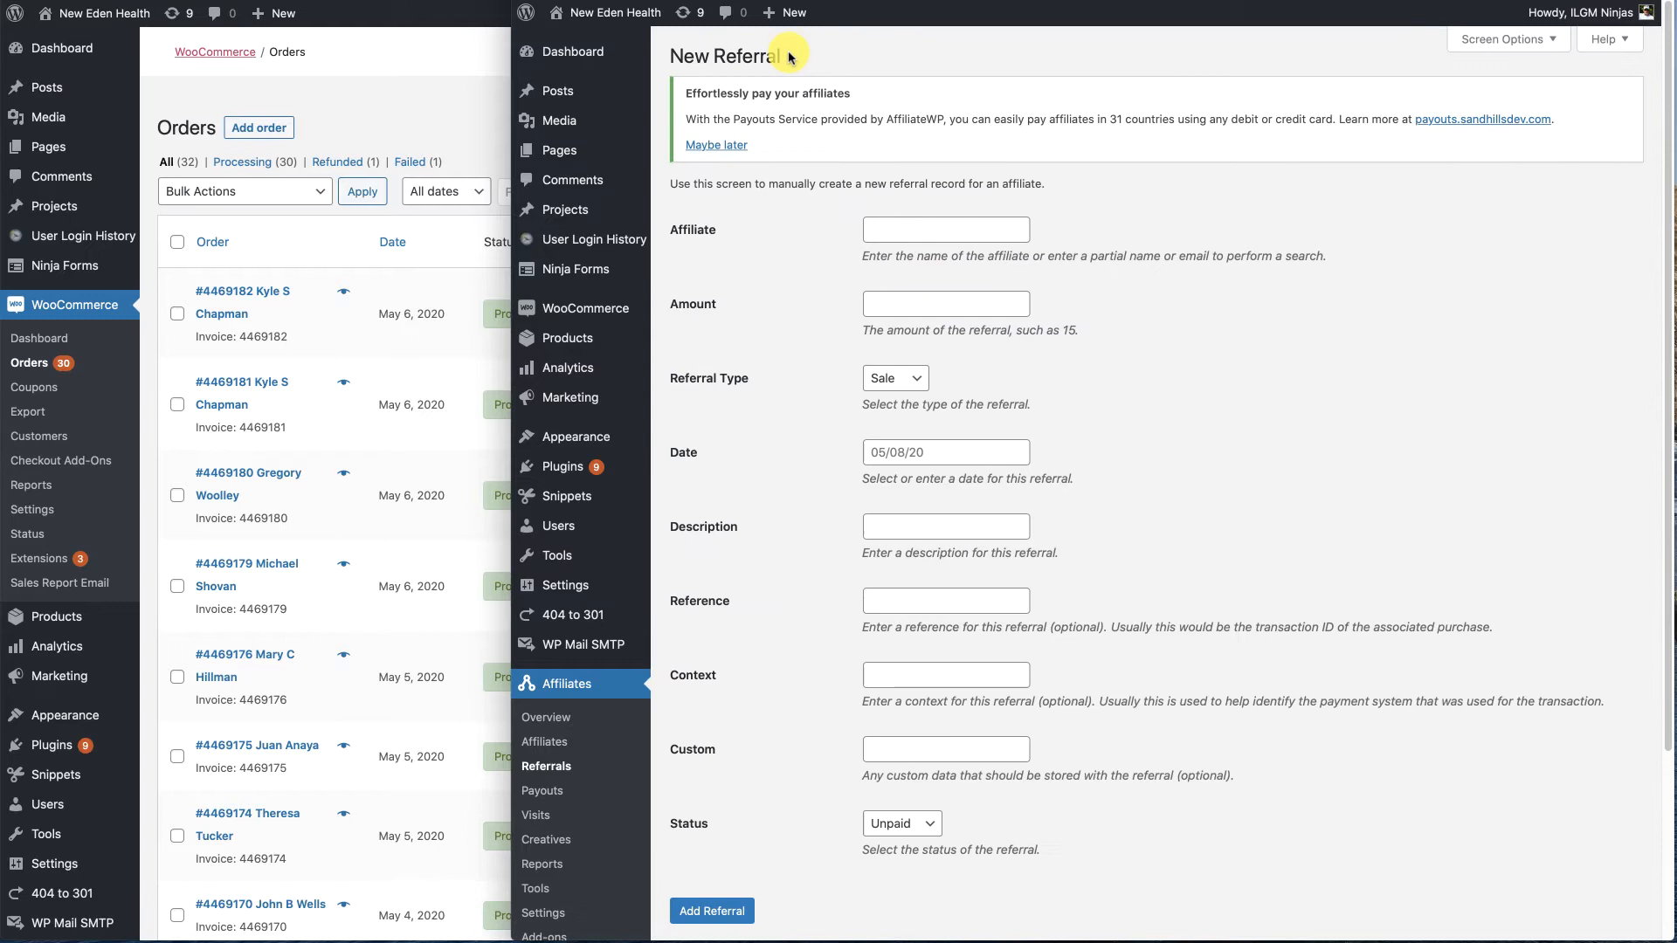
pyautogui.click(944, 229)
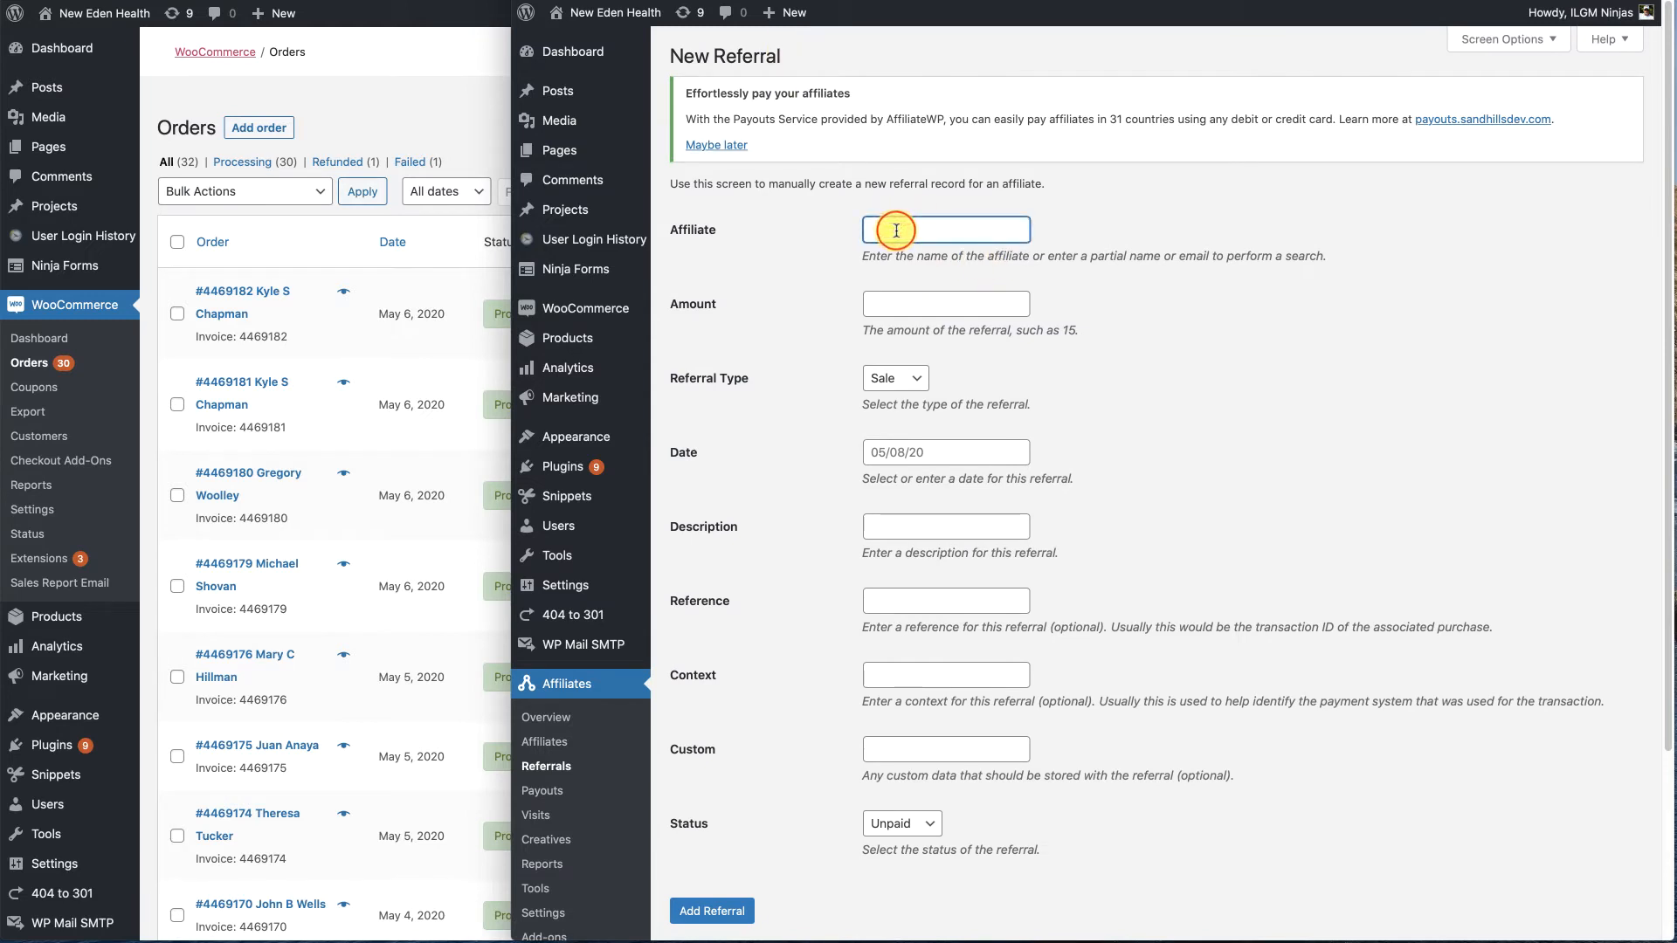
pyautogui.write('brendi.wells')
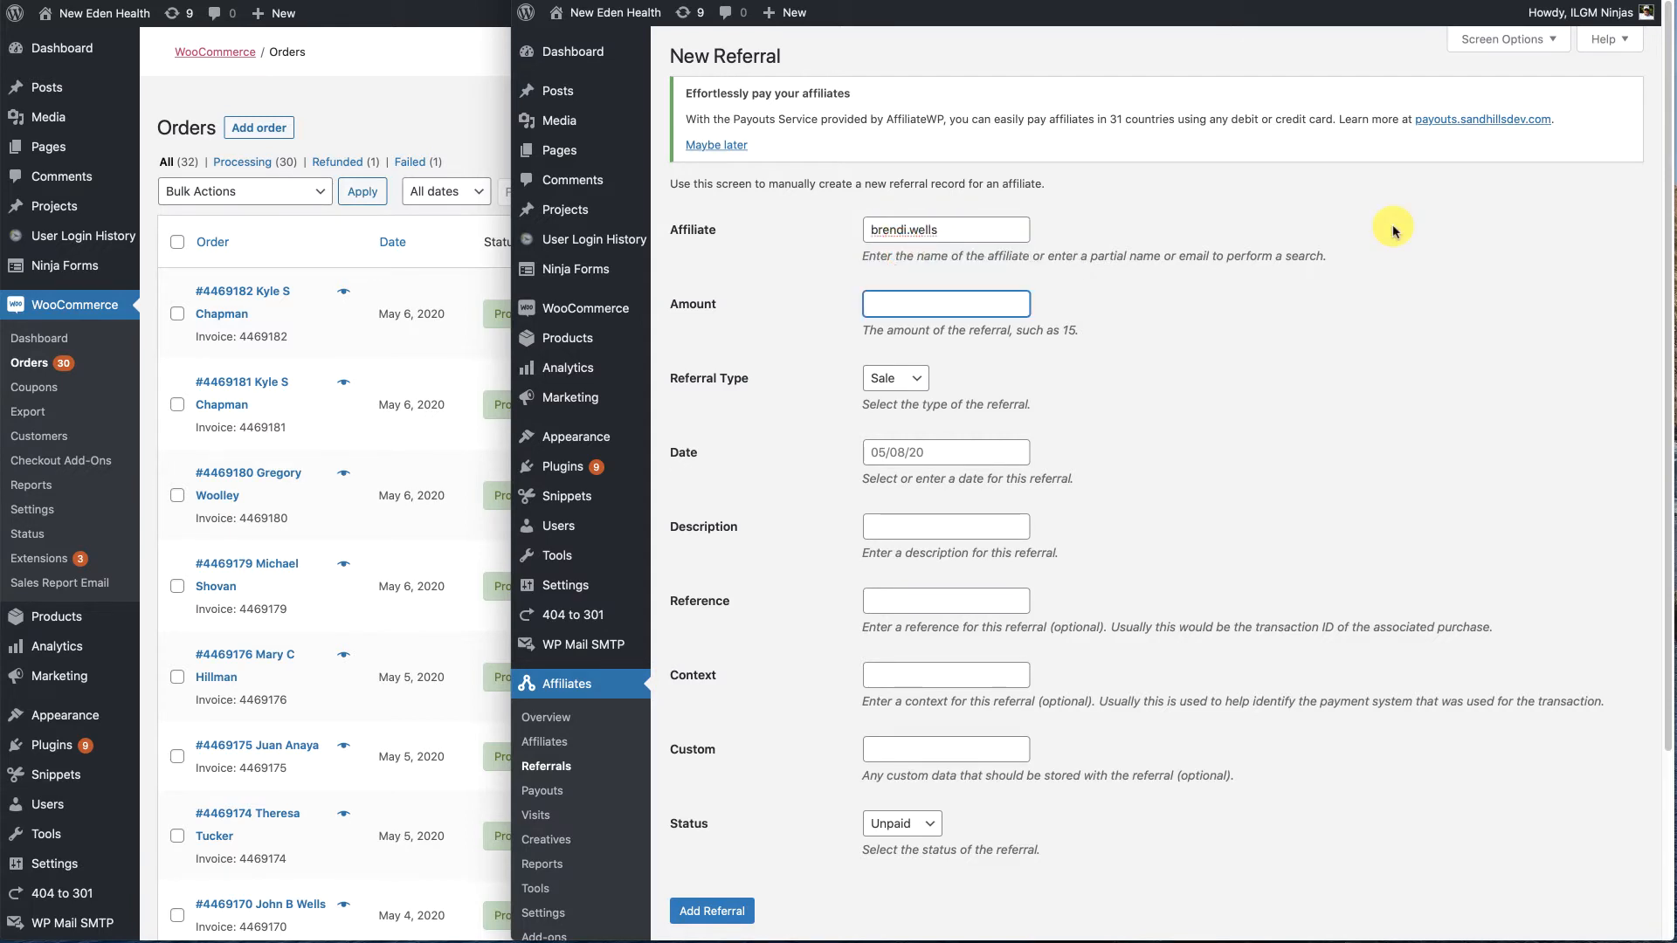
pyautogui.write('12.50')
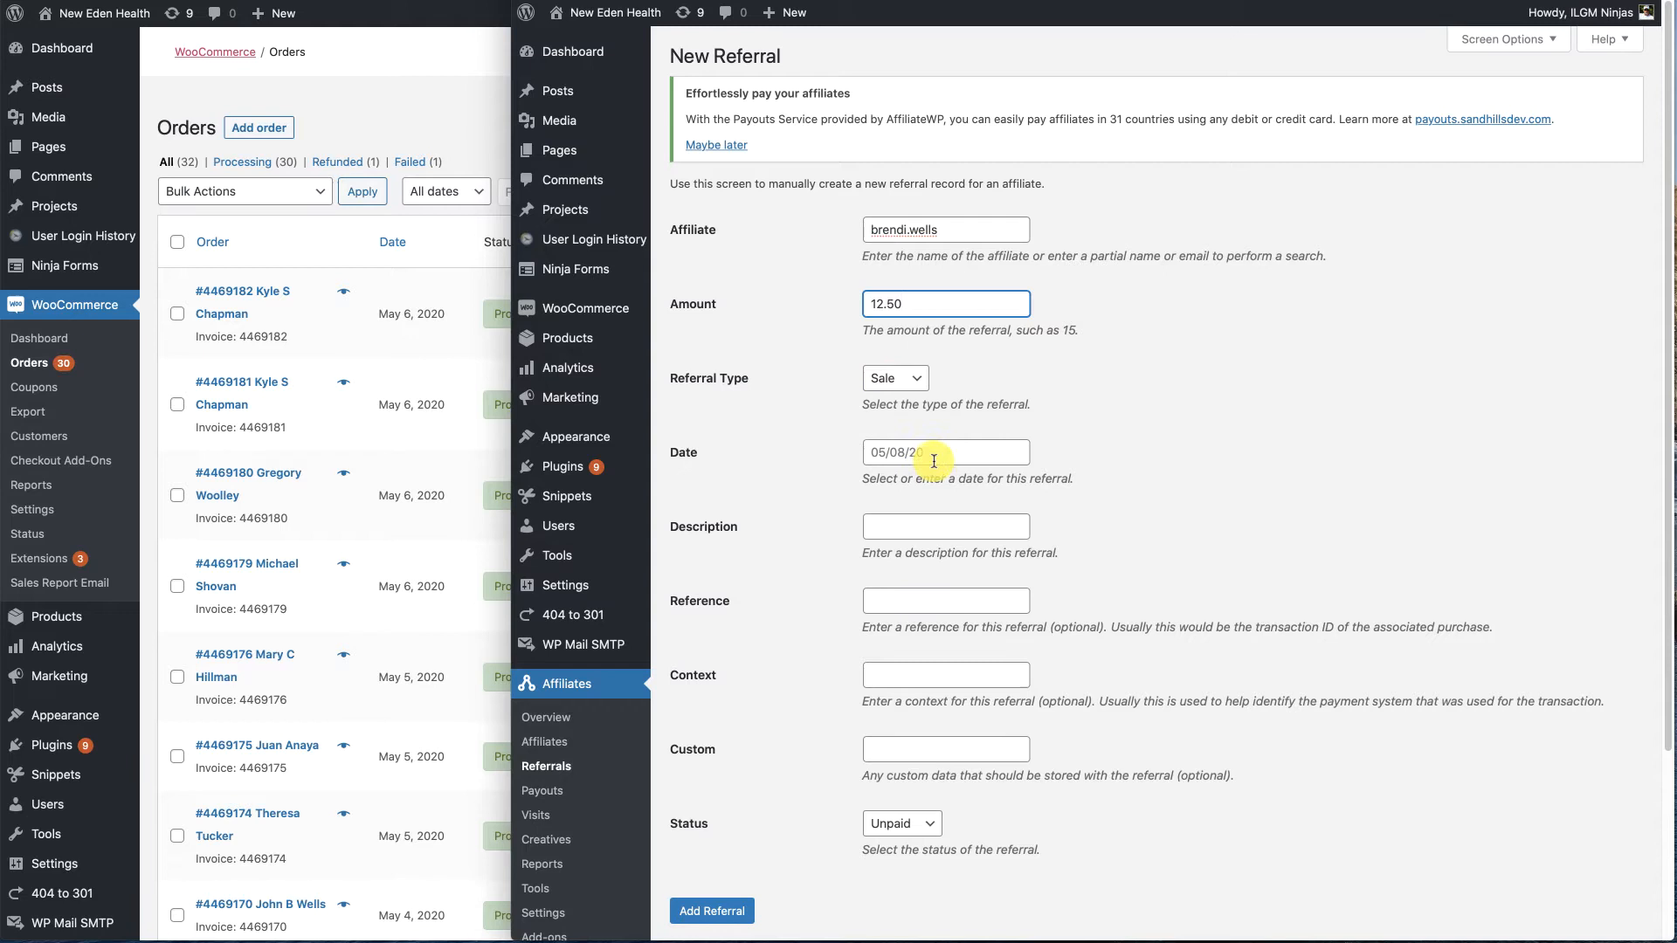
pyautogui.click(944, 451)
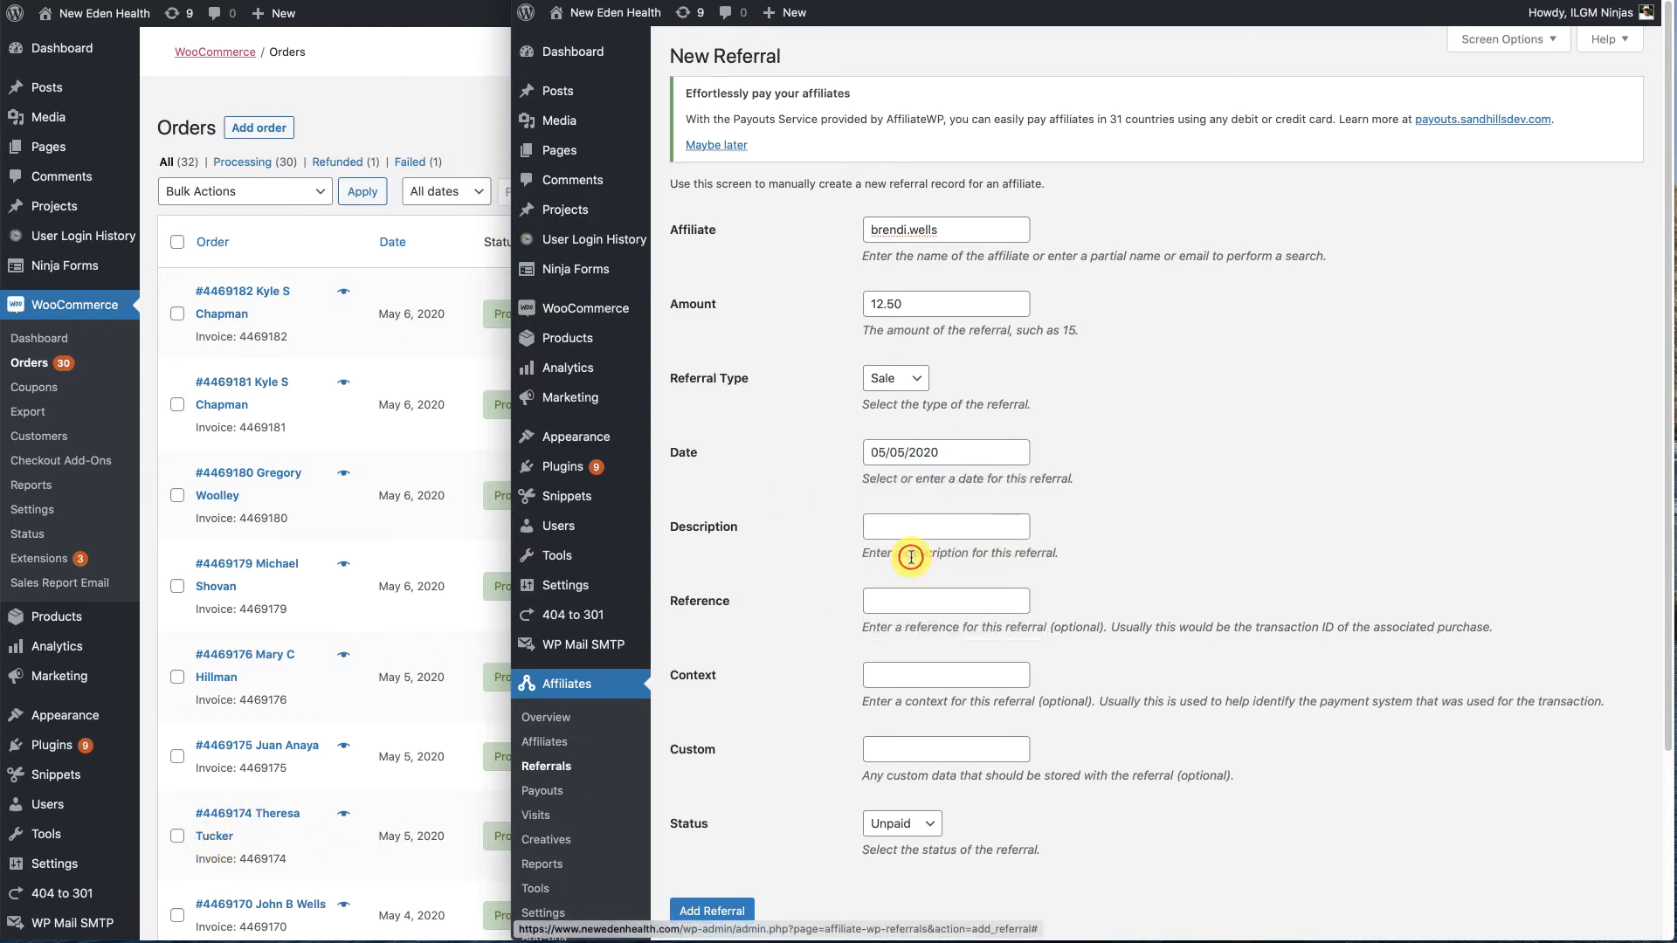
# - Enter the description 'New Eden Nutritional Supp…' and reference 4469174
pyautogui.click(946, 526)
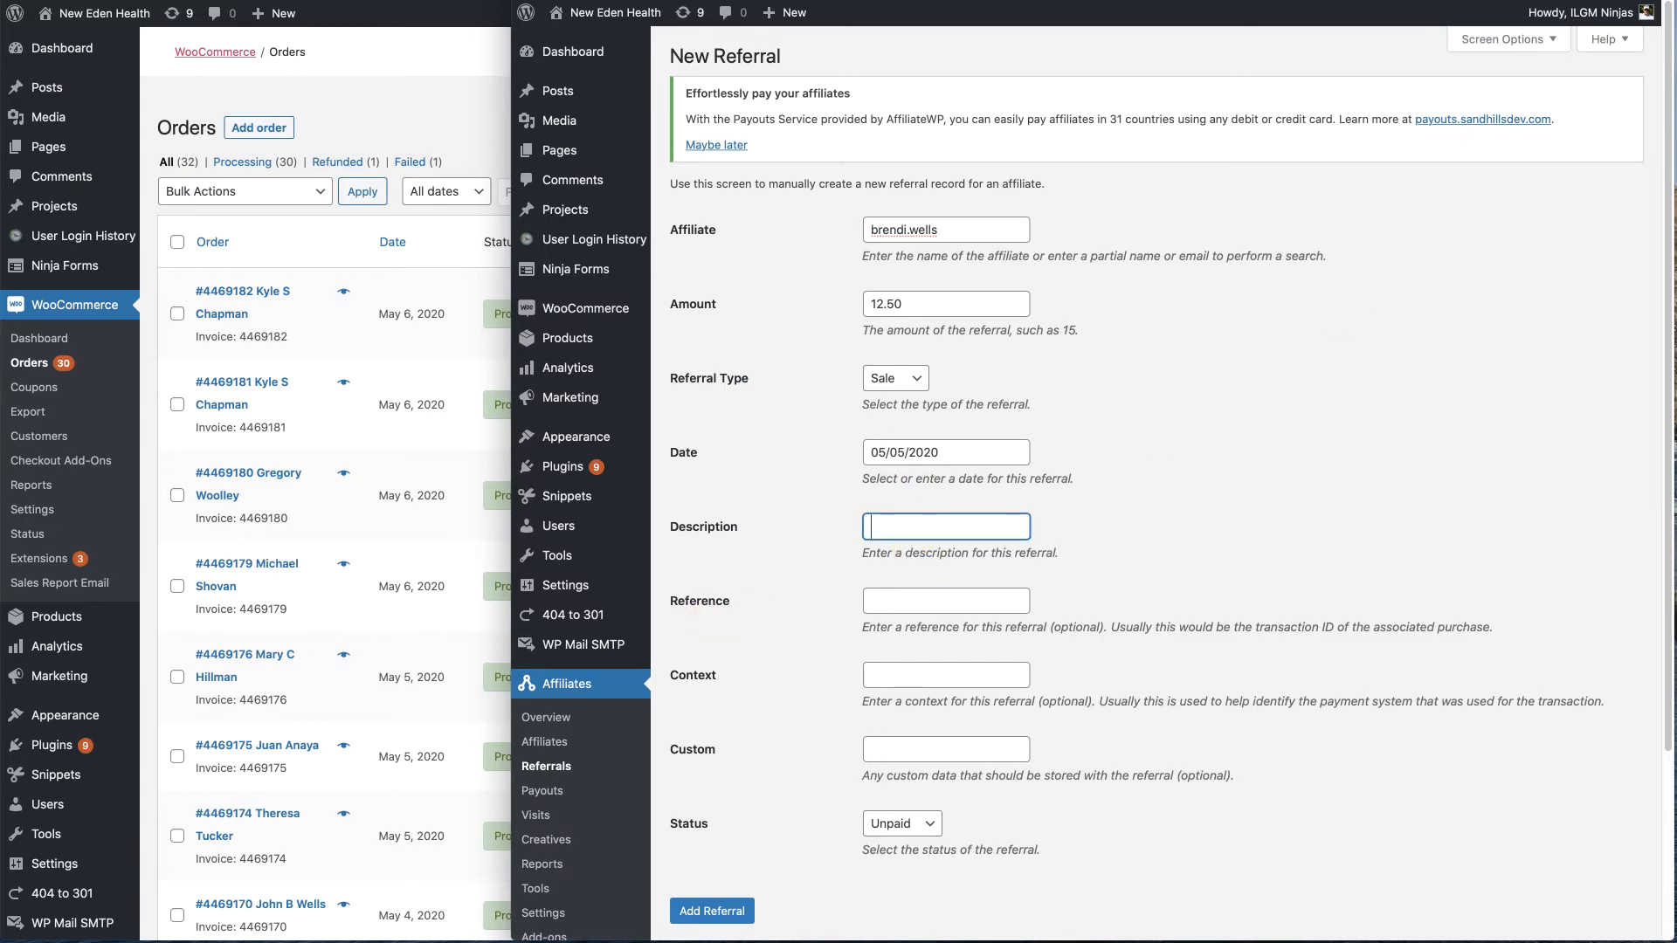
pyautogui.write('New Eden Nutritional Supp')
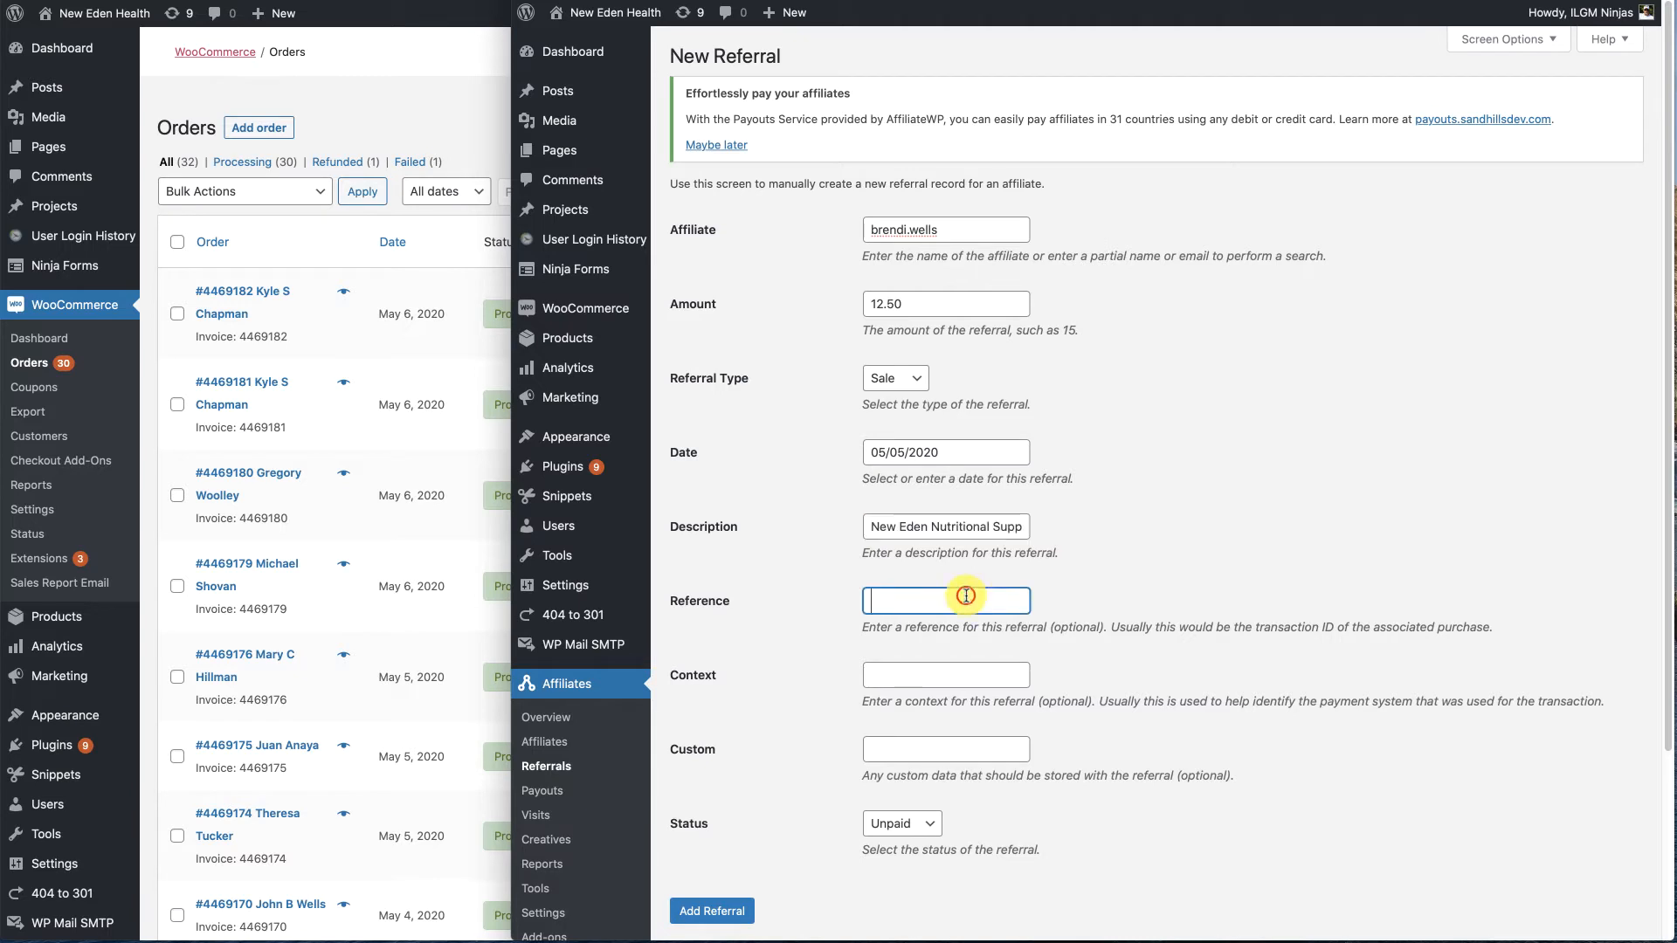
pyautogui.moveTo(265, 829)
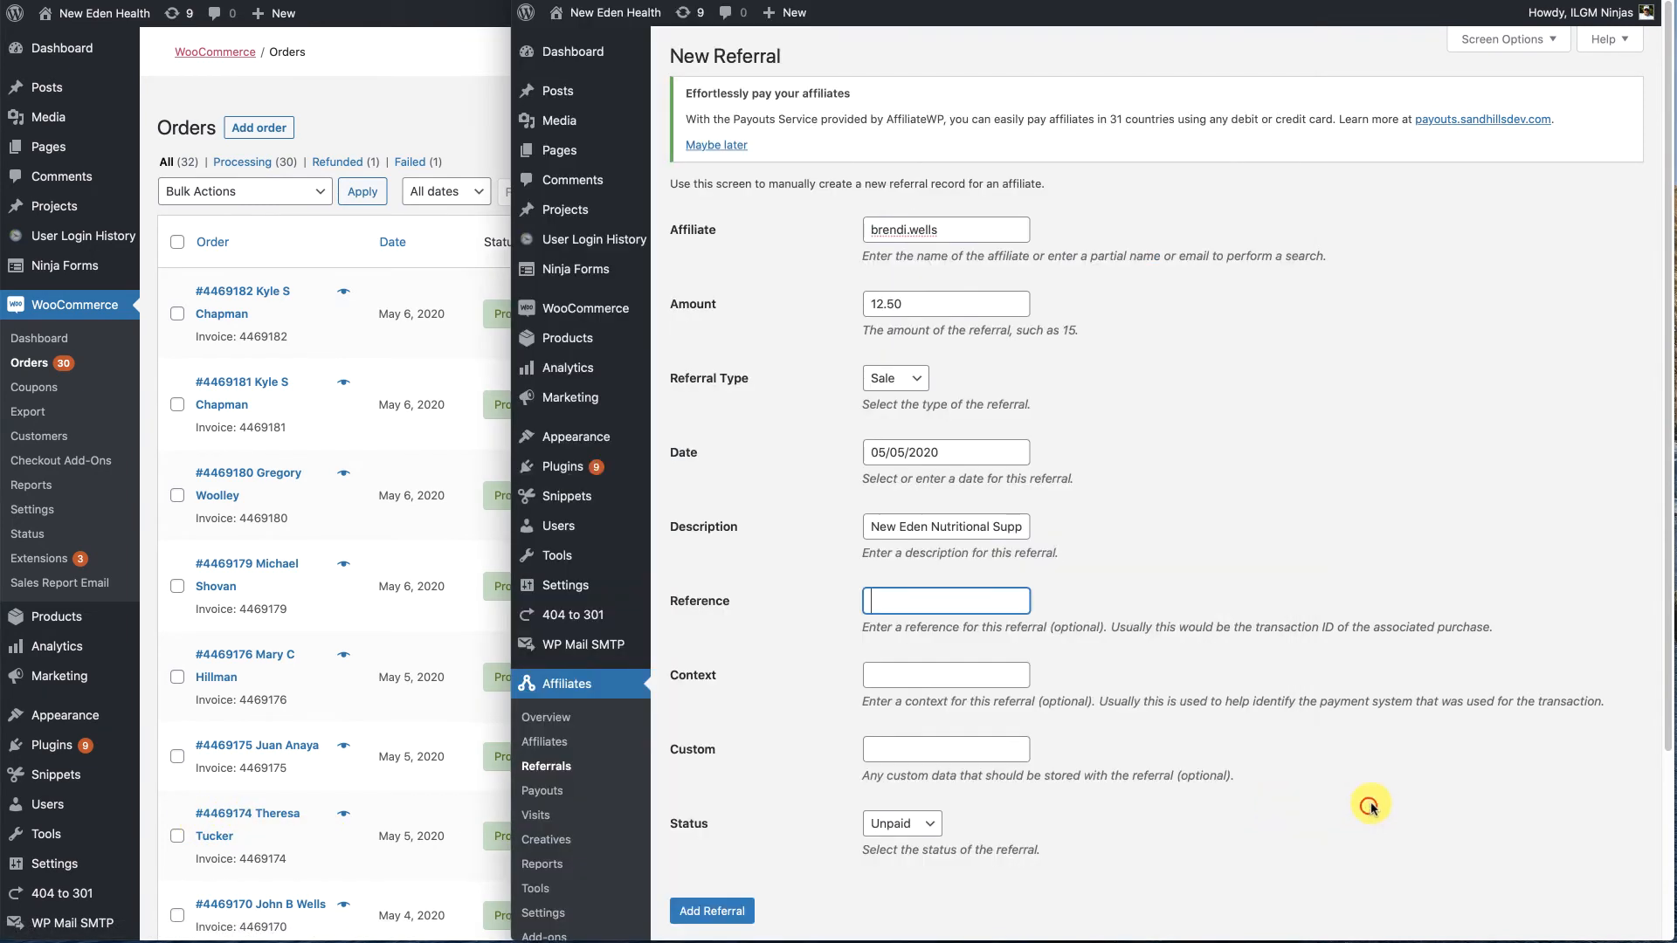
pyautogui.write('4469174')
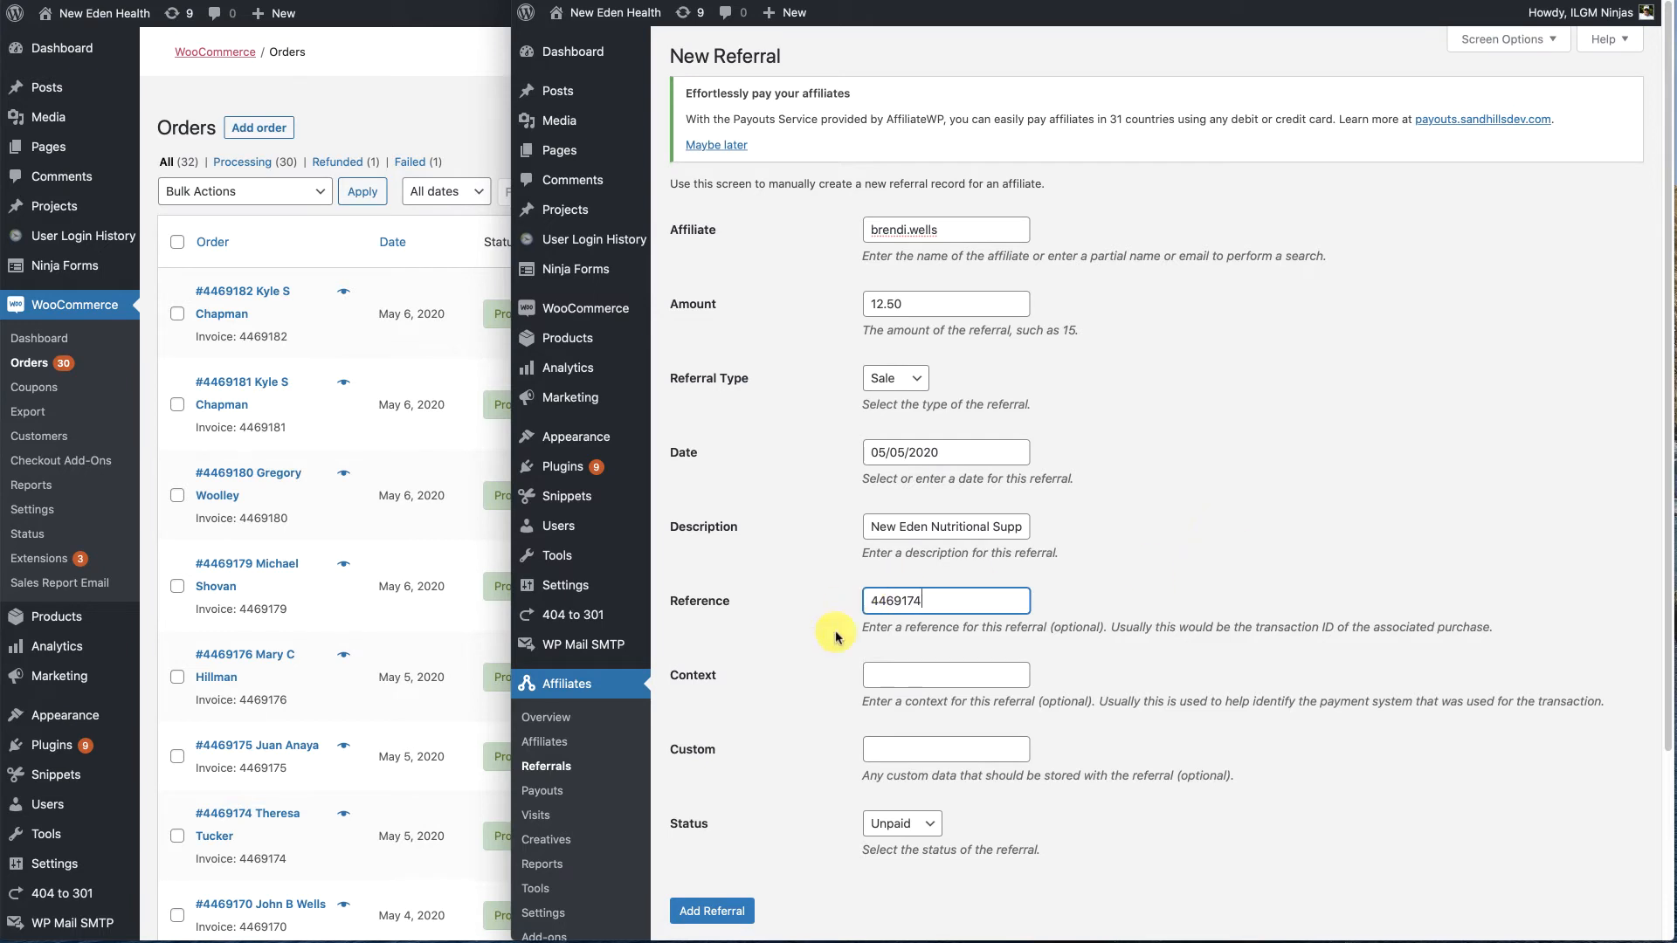
# - Set the context to woocommerce and submit the new referral
pyautogui.click(944, 676)
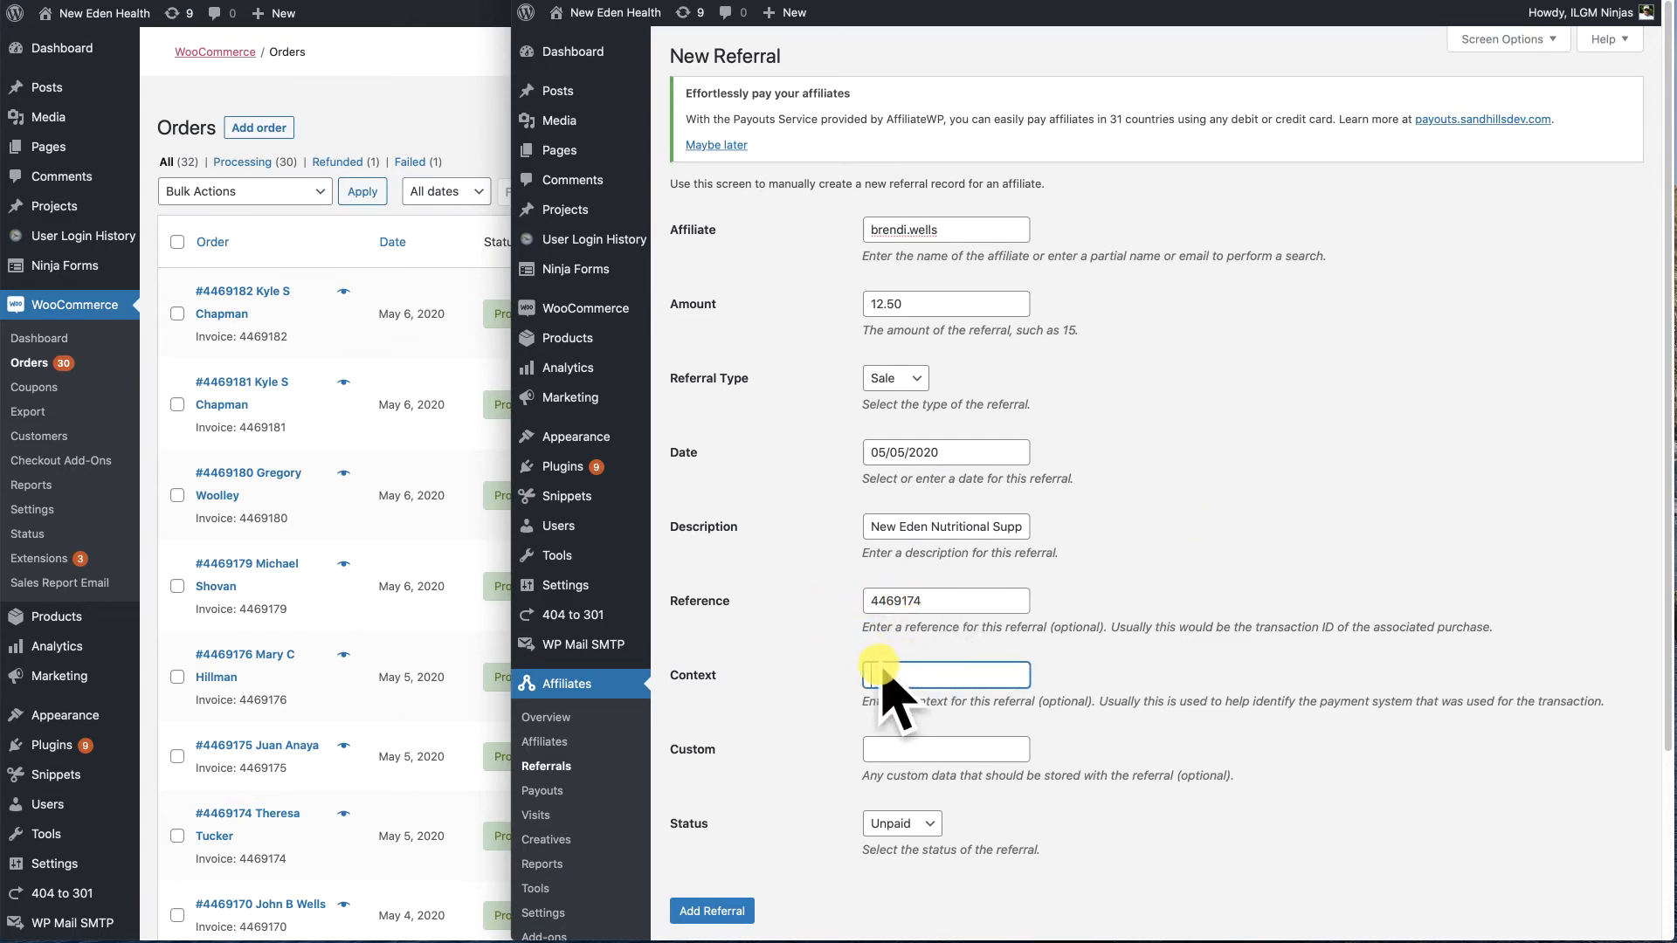
pyautogui.click(945, 675)
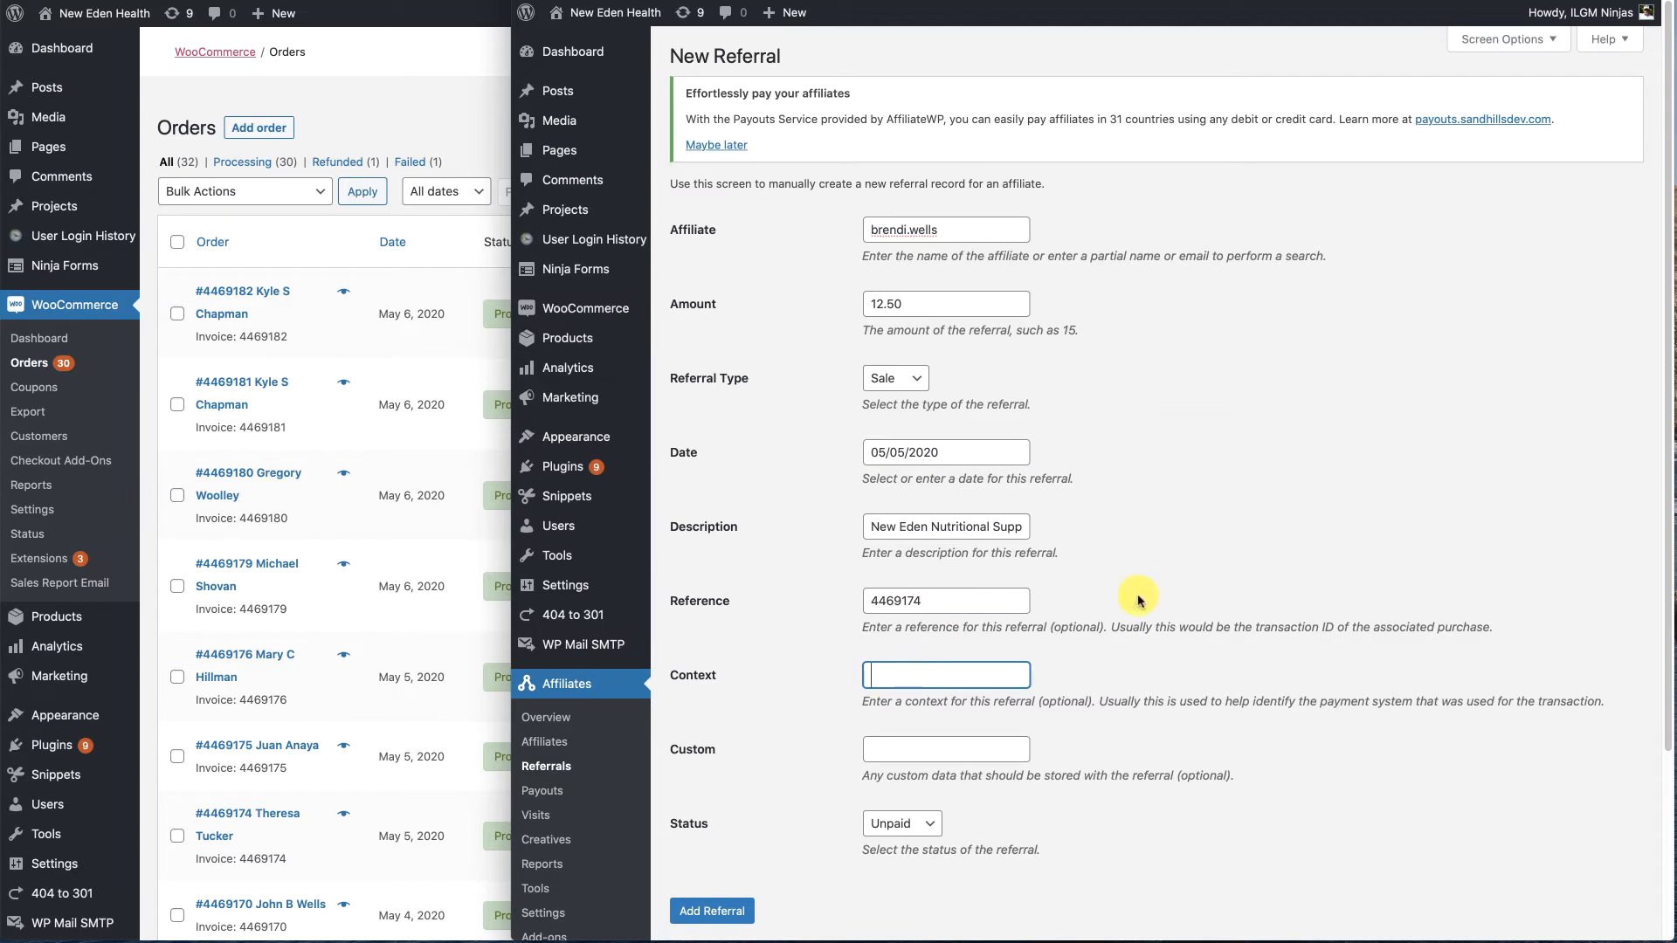
pyautogui.write('woocommerce')
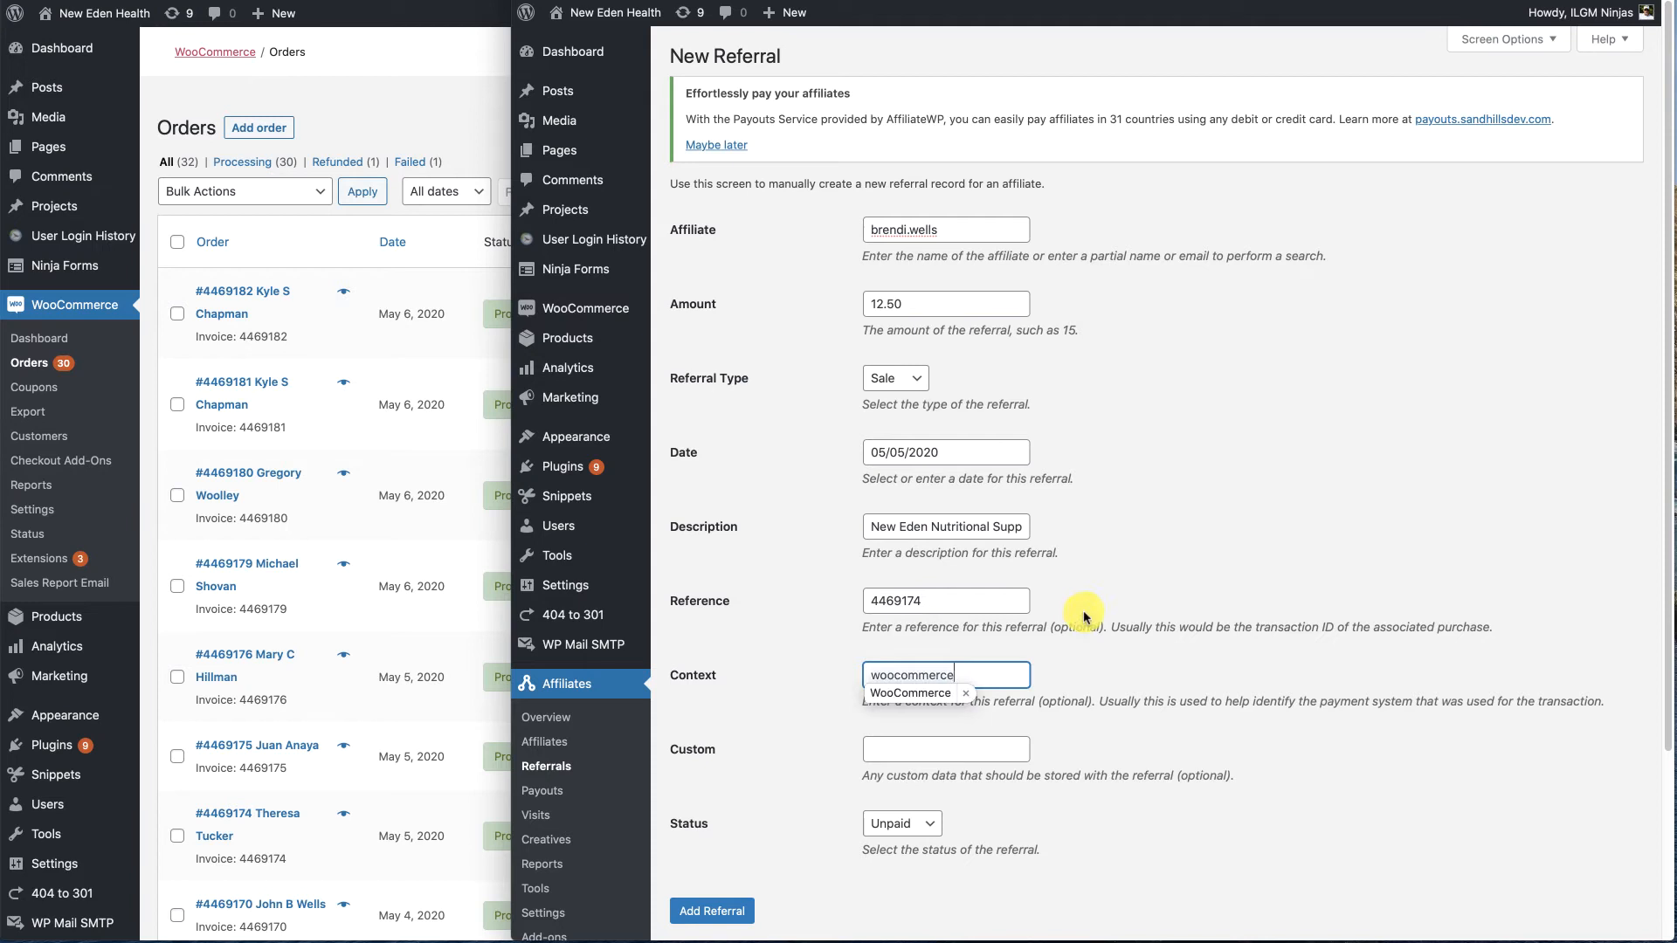
pyautogui.moveTo(961, 805)
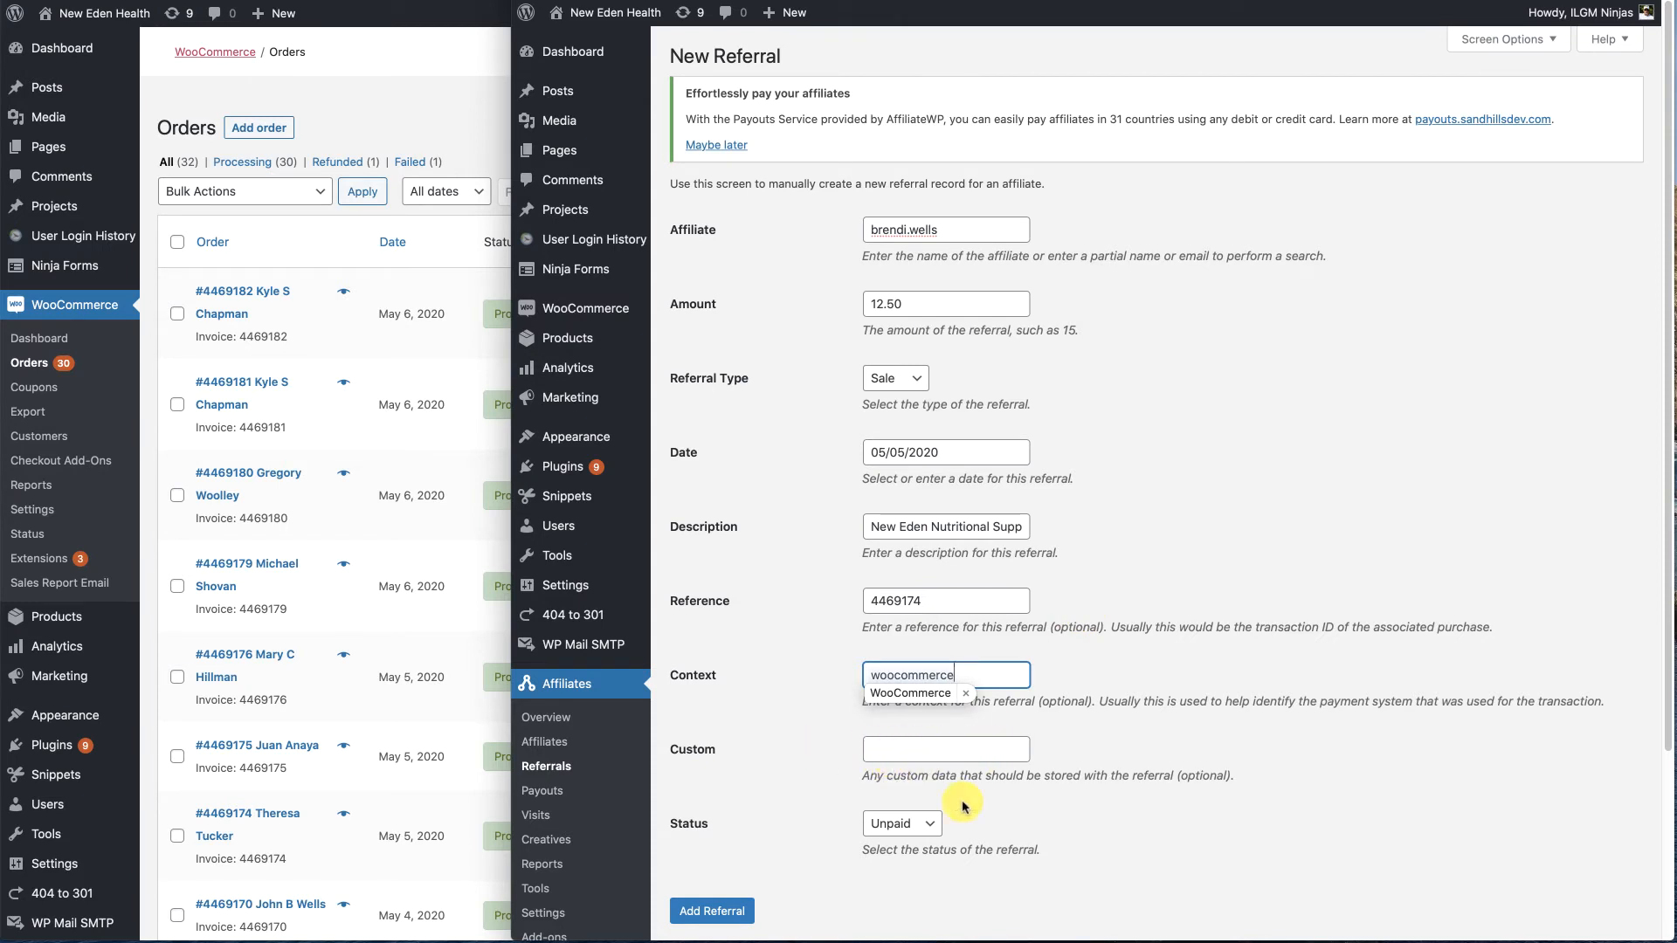
pyautogui.click(945, 675)
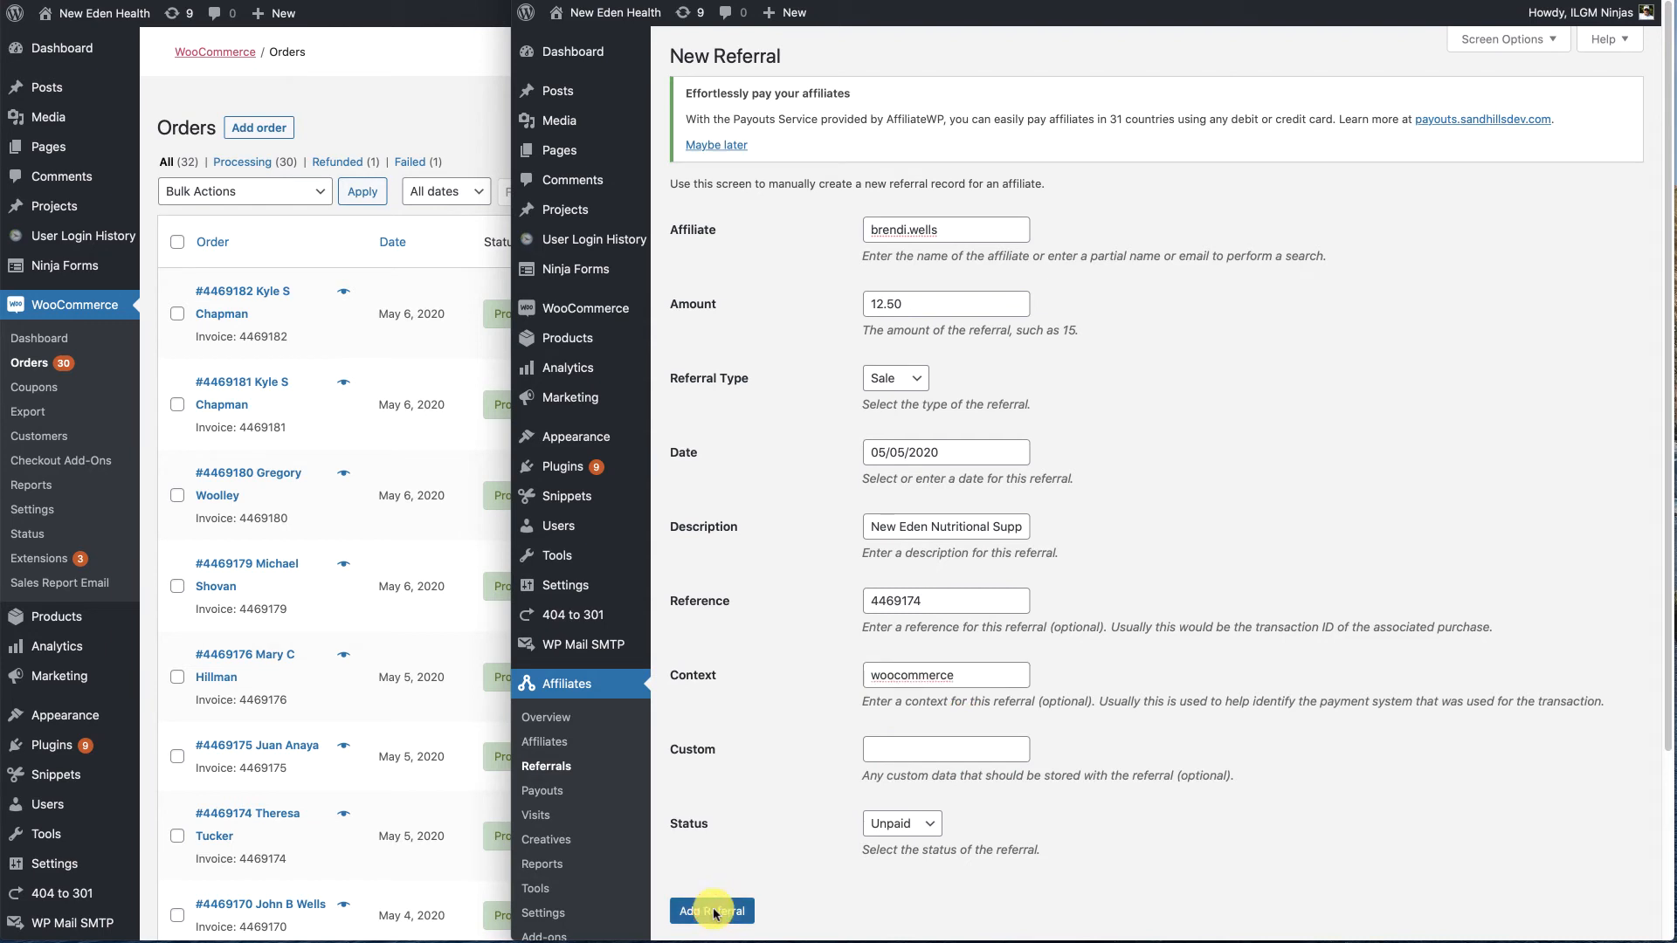
pyautogui.click(711, 910)
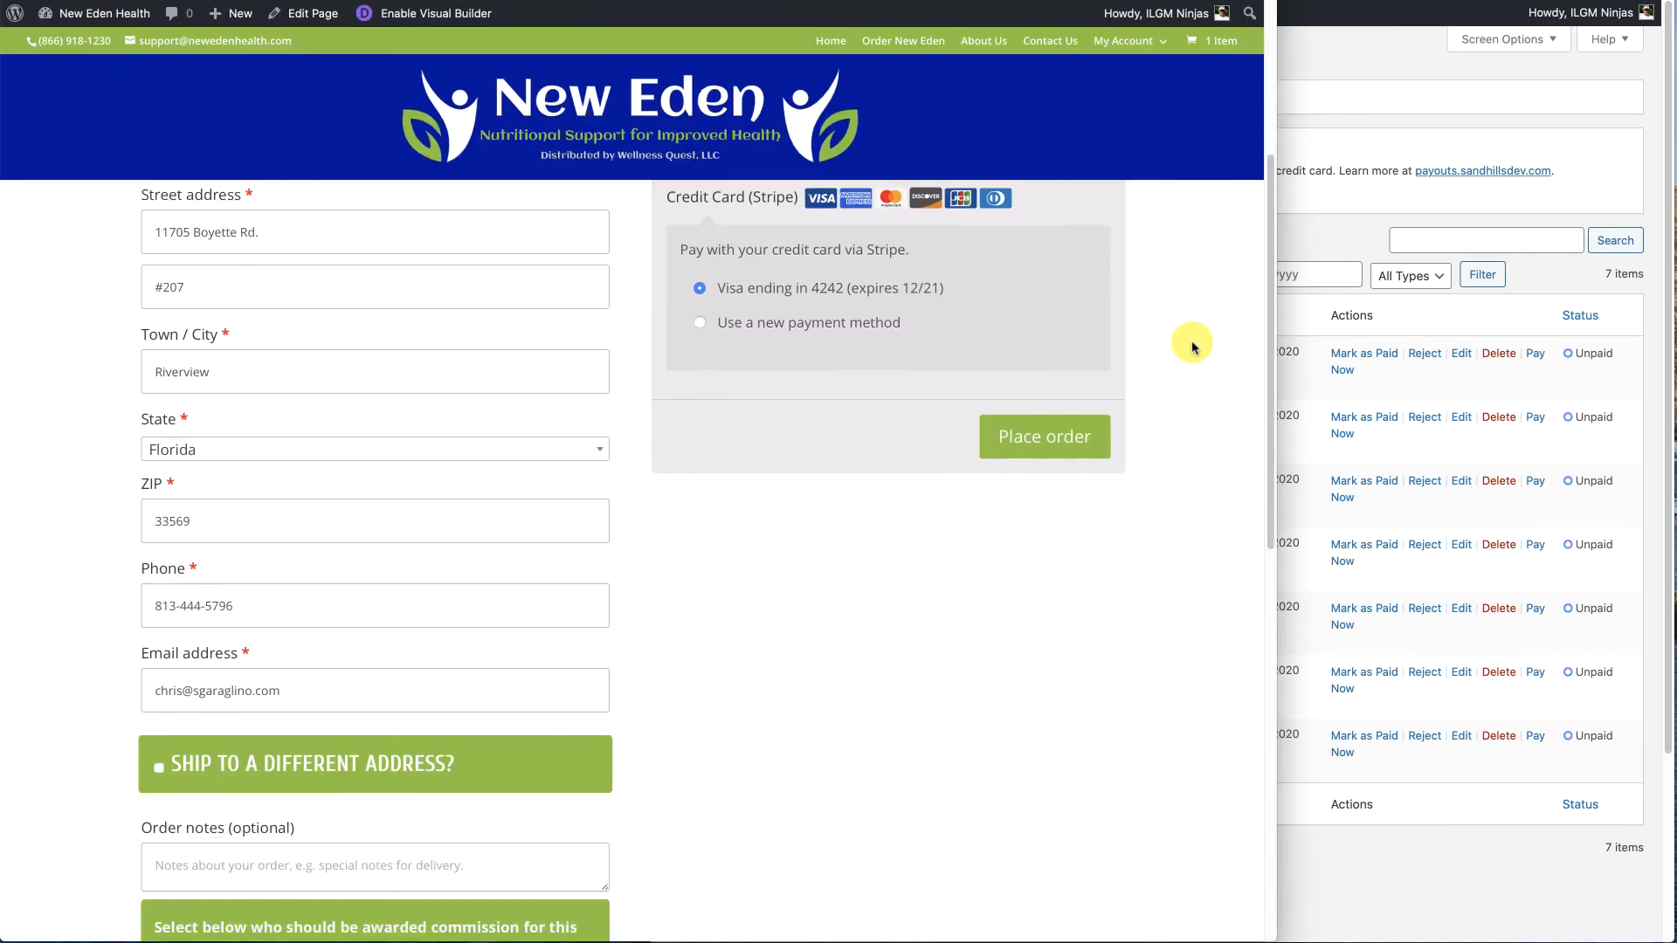
# - Scroll the checkout page to the commission-award dropdown below Order notes
pyautogui.scroll(-3)
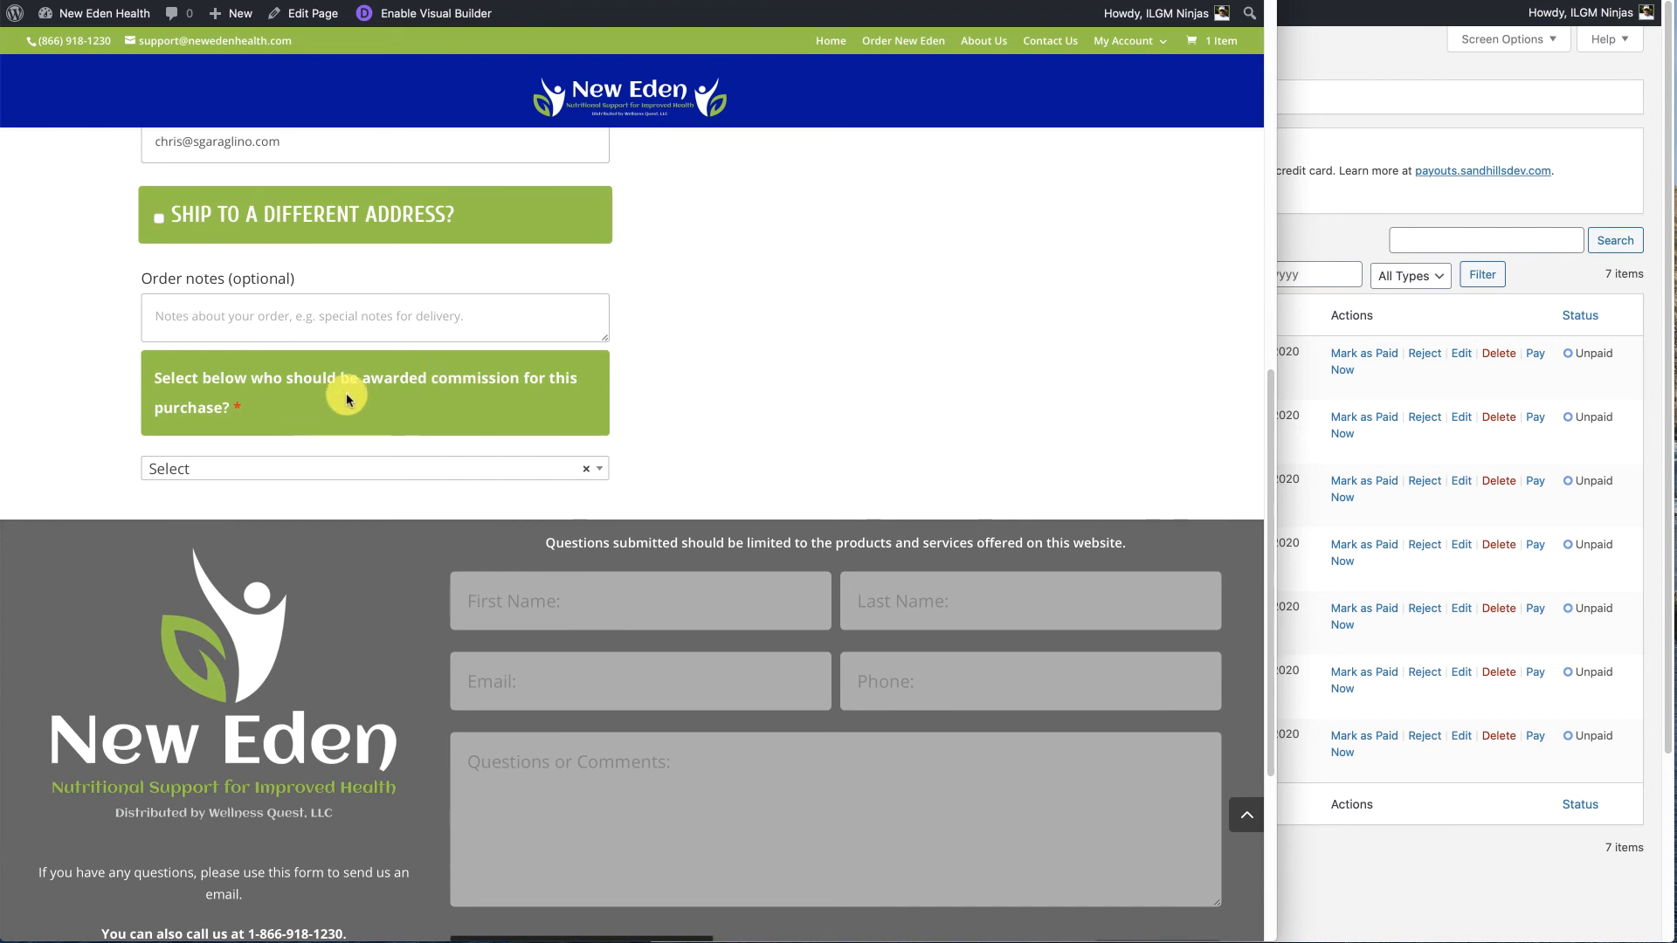
pyautogui.click(369, 468)
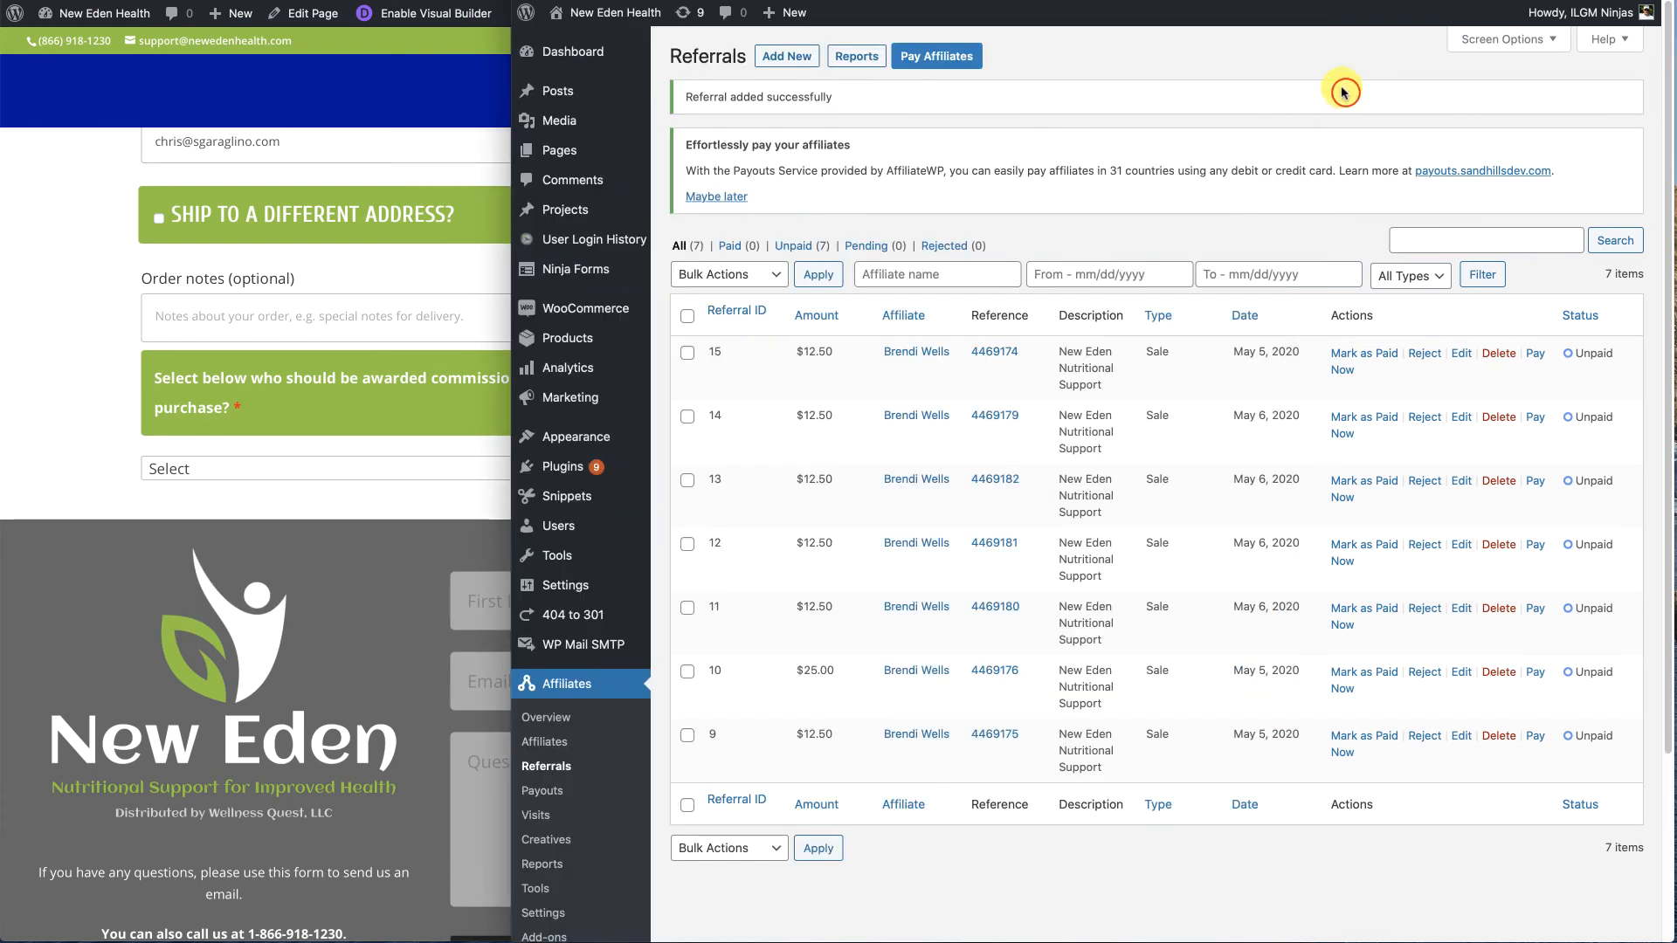
pyautogui.moveTo(1500, 353)
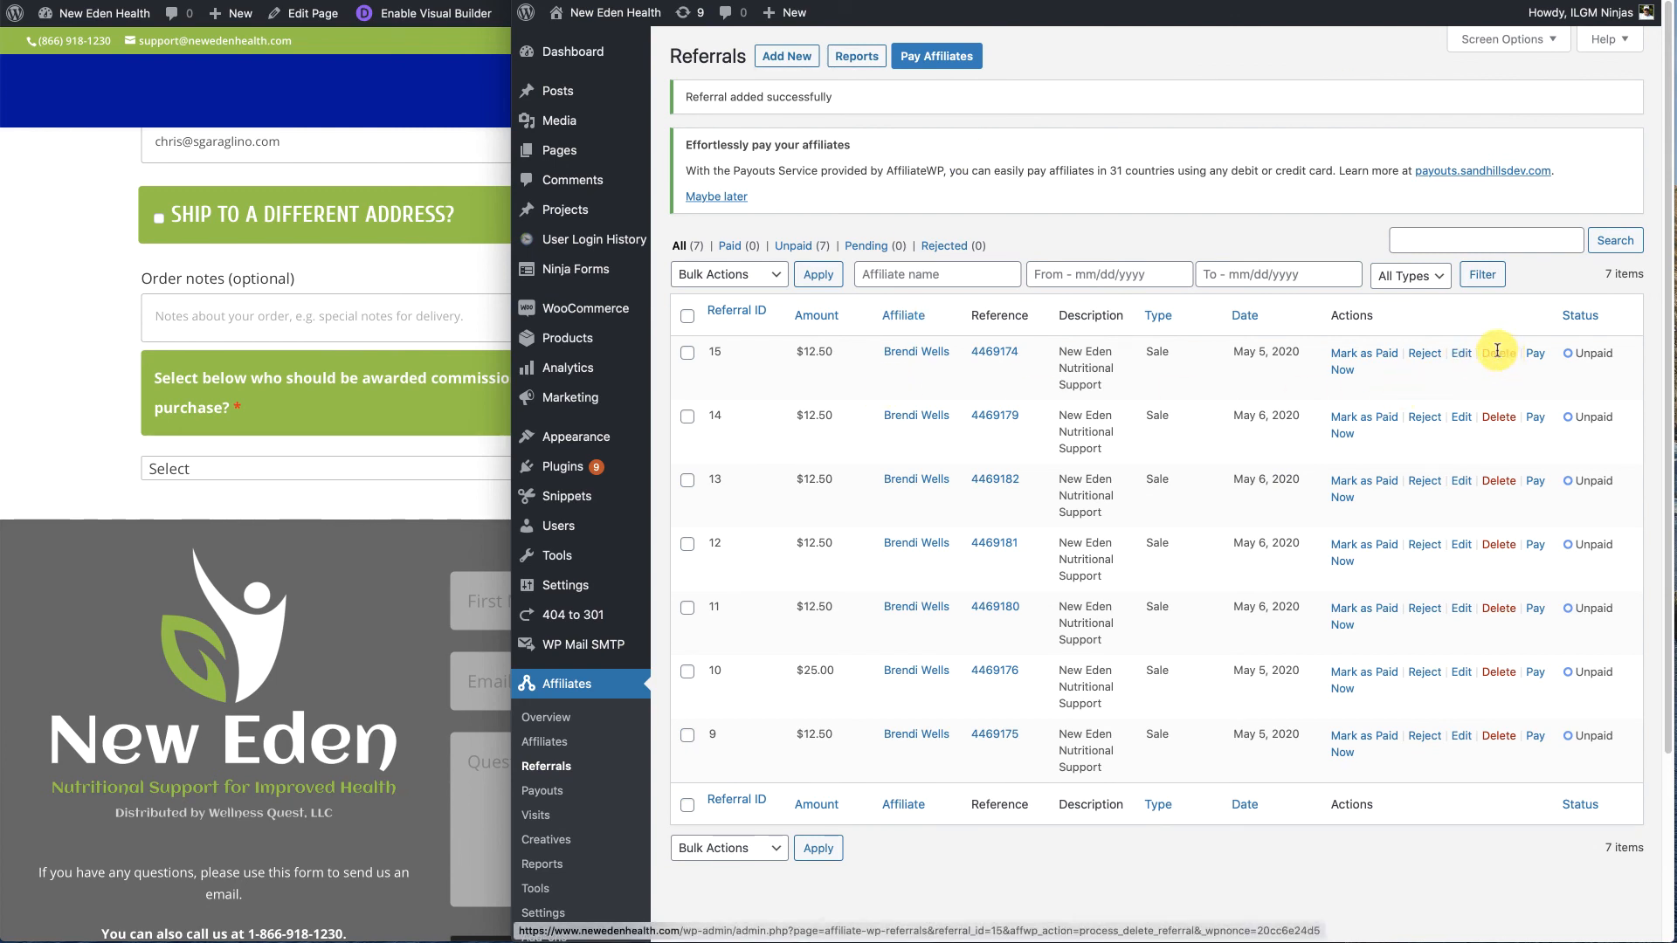
pyautogui.moveTo(794, 55)
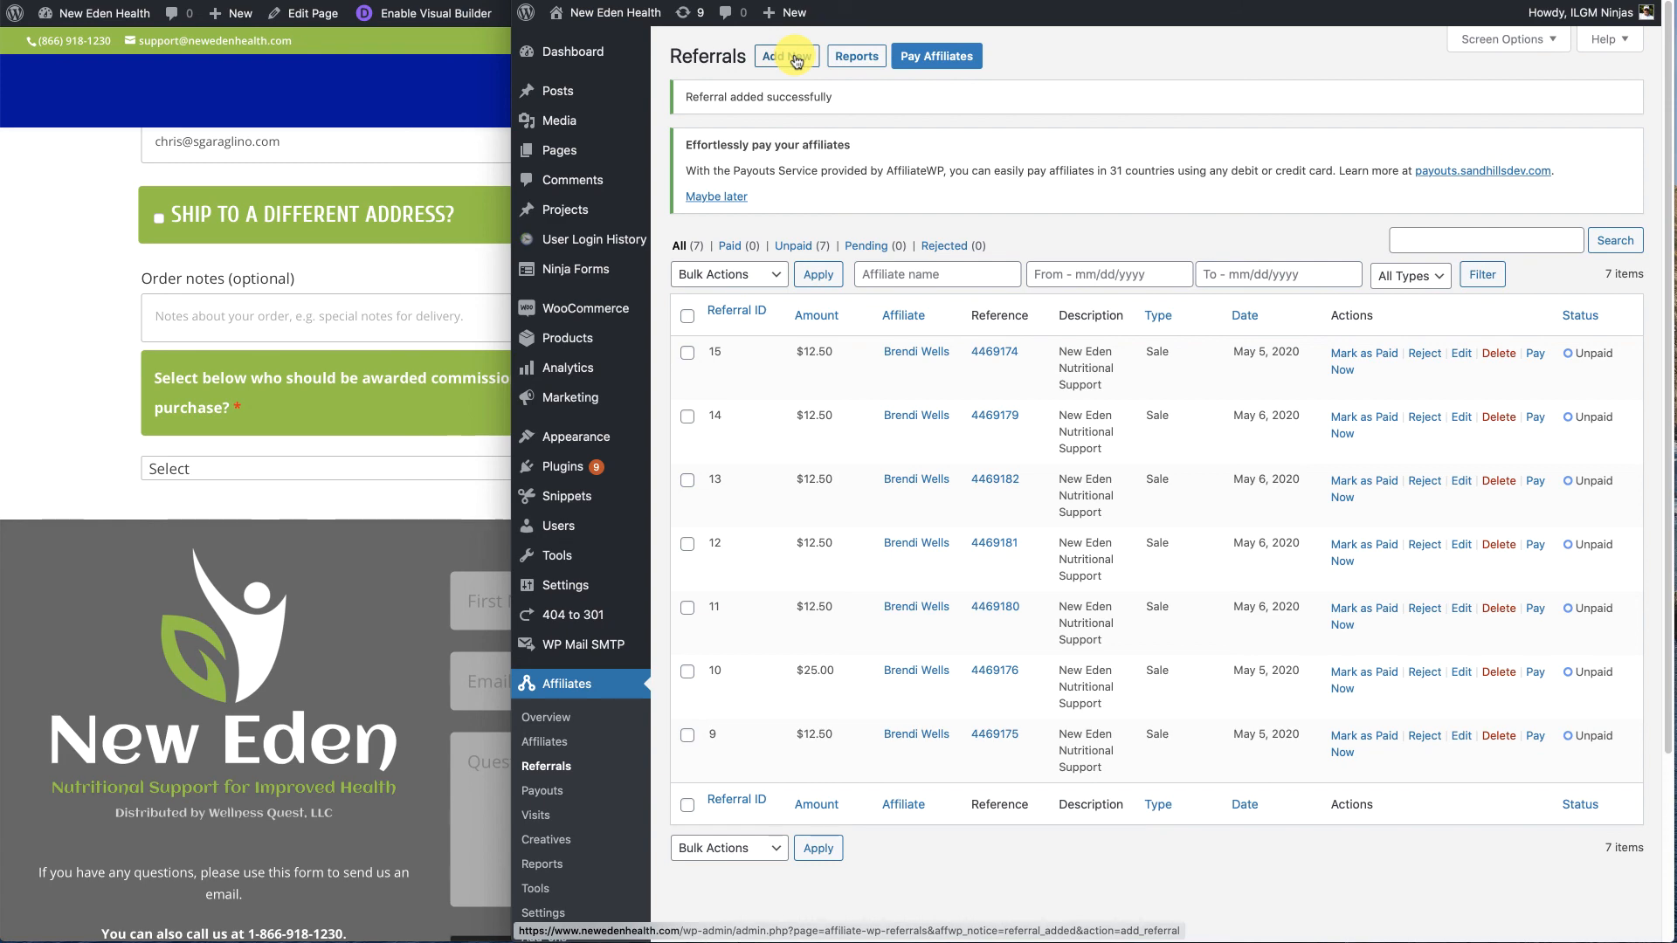